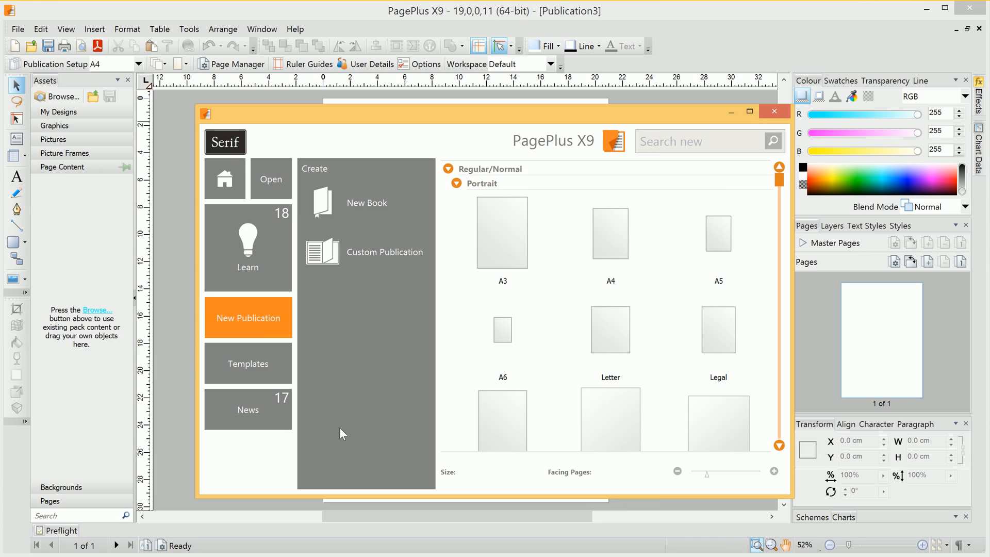
mouse_move(398, 338)
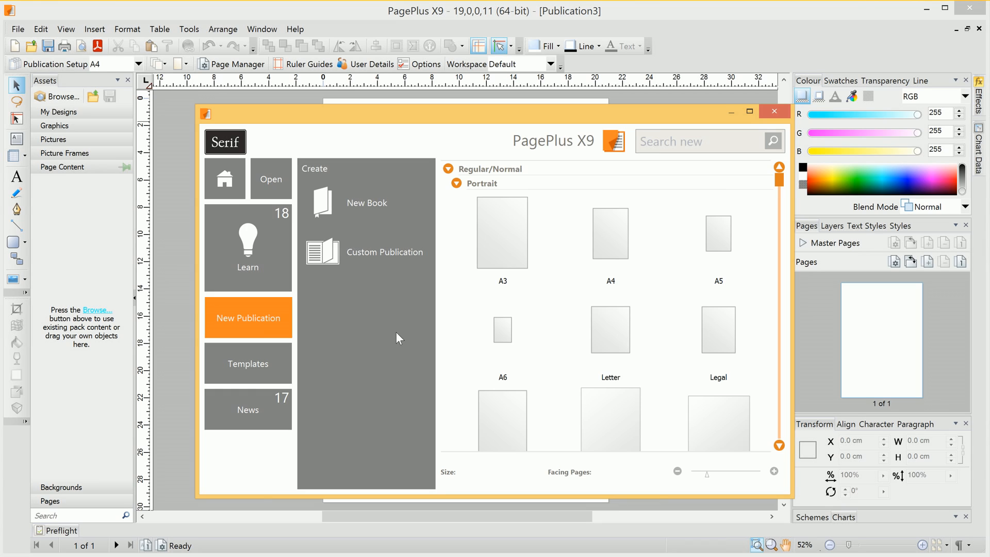
mouse_move(270, 323)
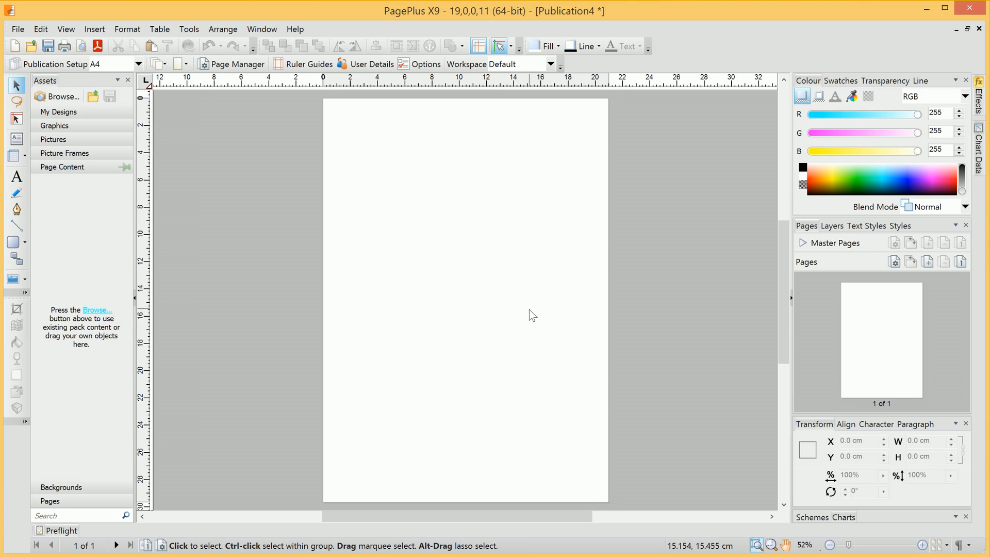
mouse_move(537, 327)
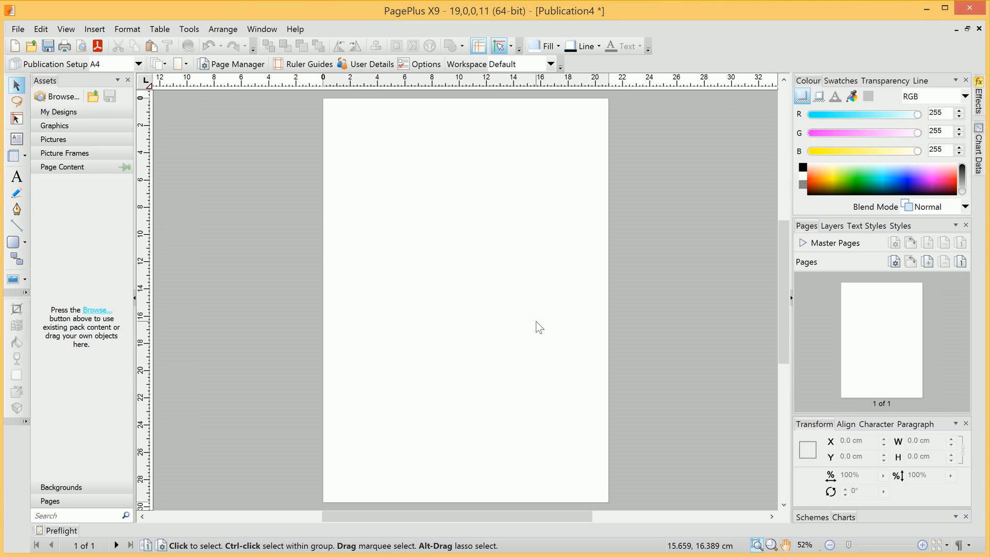
mouse_move(55, 150)
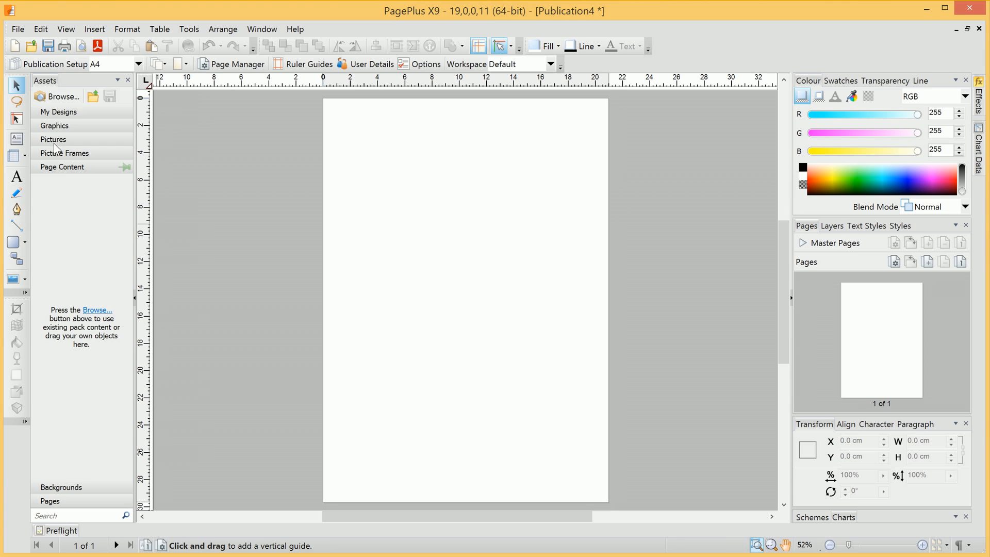
Step: Import the canary and foggytop_01 (1) building photos into the Pictures assets
click(54, 139)
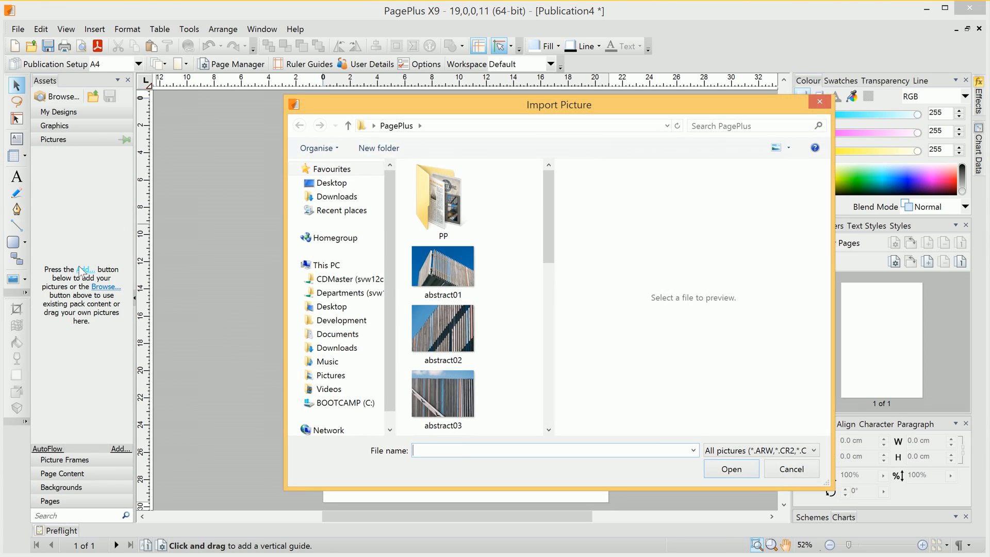
scroll(down, 3)
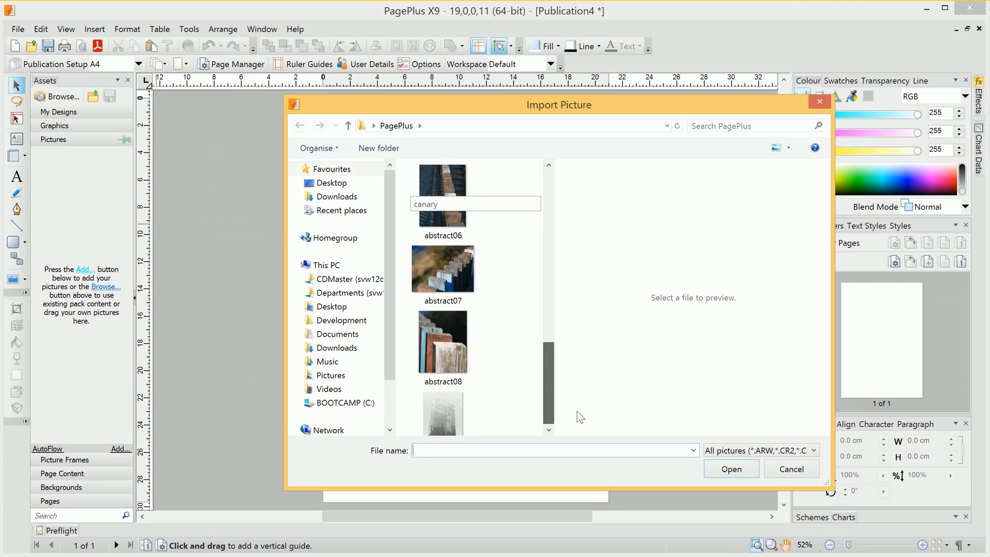
click(442, 392)
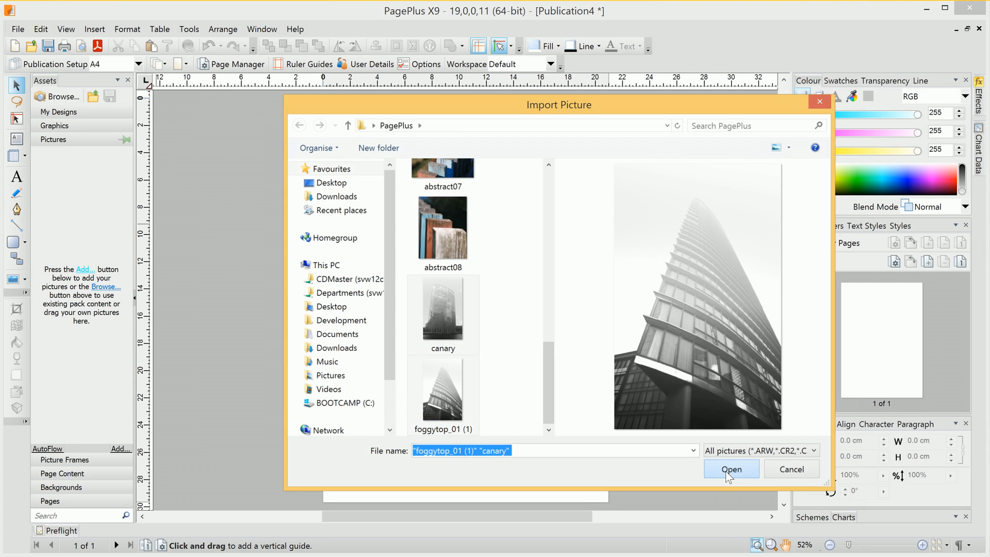
click(731, 470)
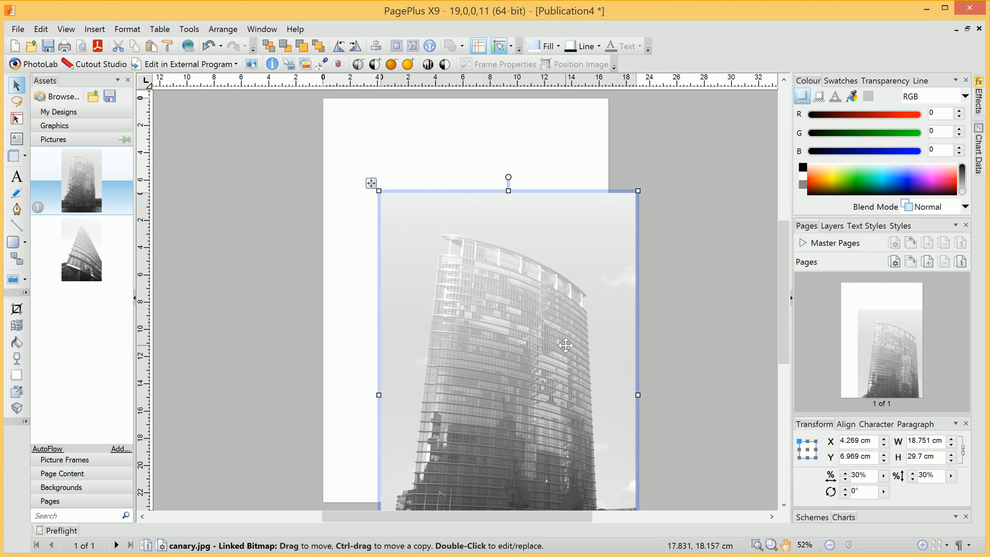
Step: Place the canary photo and enlarge it to about 21 × 33 cm covering the A4 page
drag(565, 346, 529, 282)
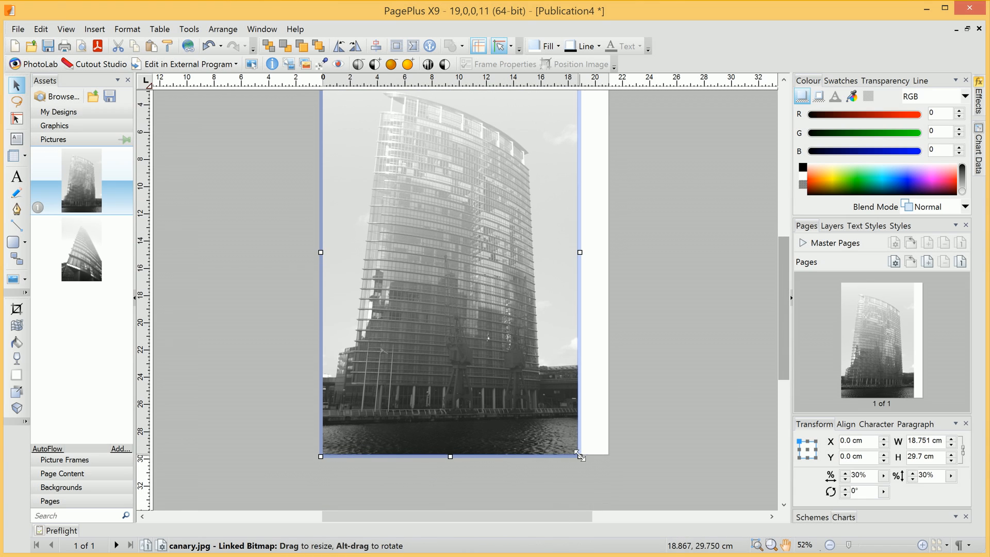
drag(579, 457, 643, 505)
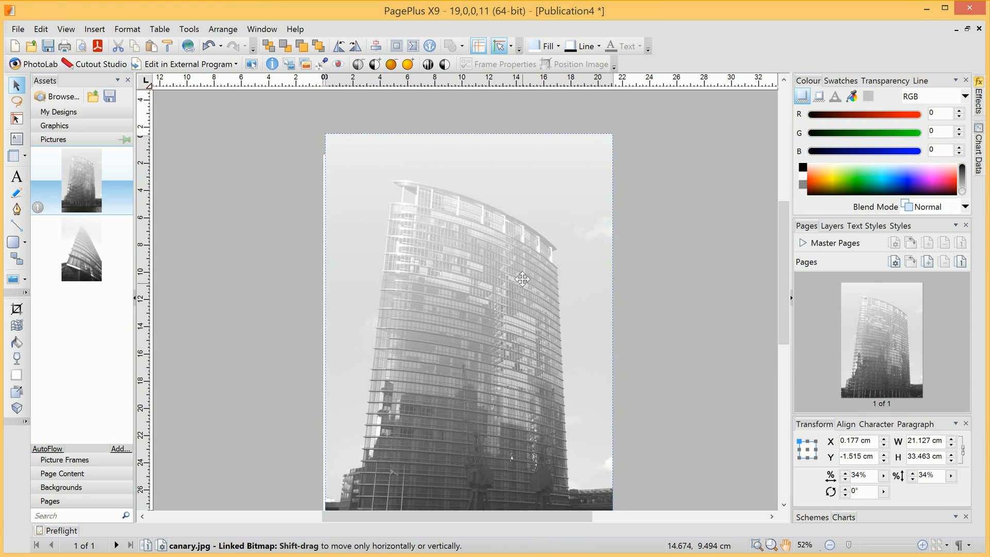
drag(523, 280, 523, 291)
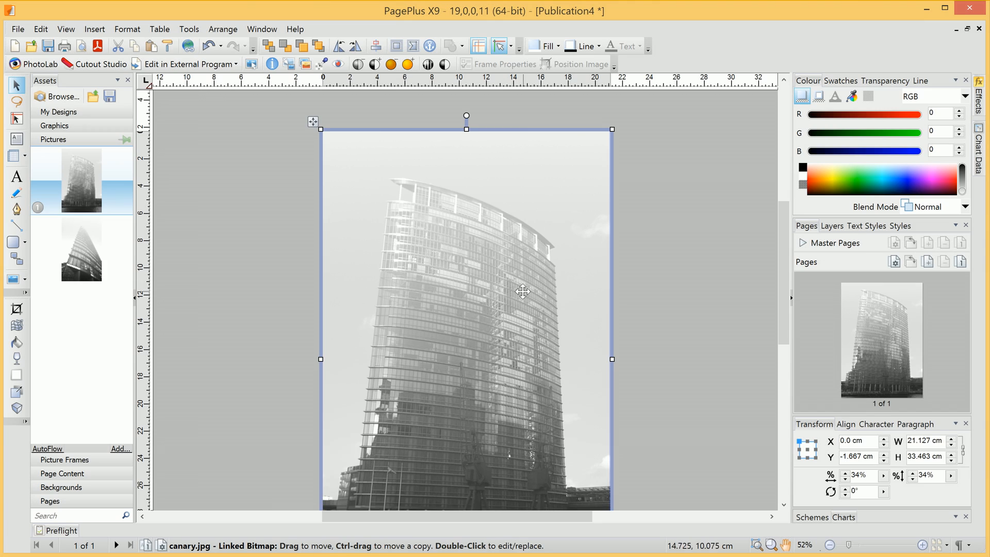
mouse_move(870, 94)
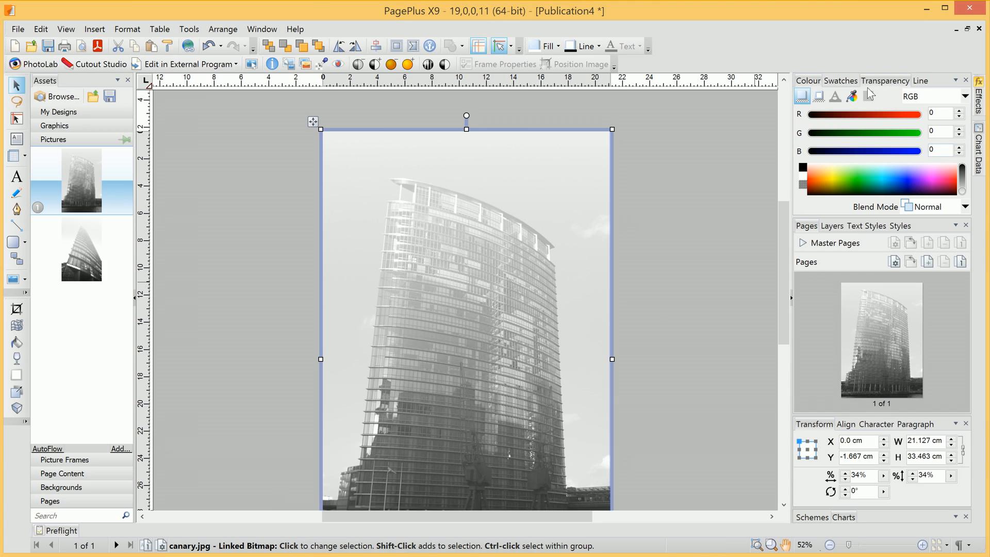
Step: Apply a linear gradient transparency fading the canary photo almost to white
click(884, 81)
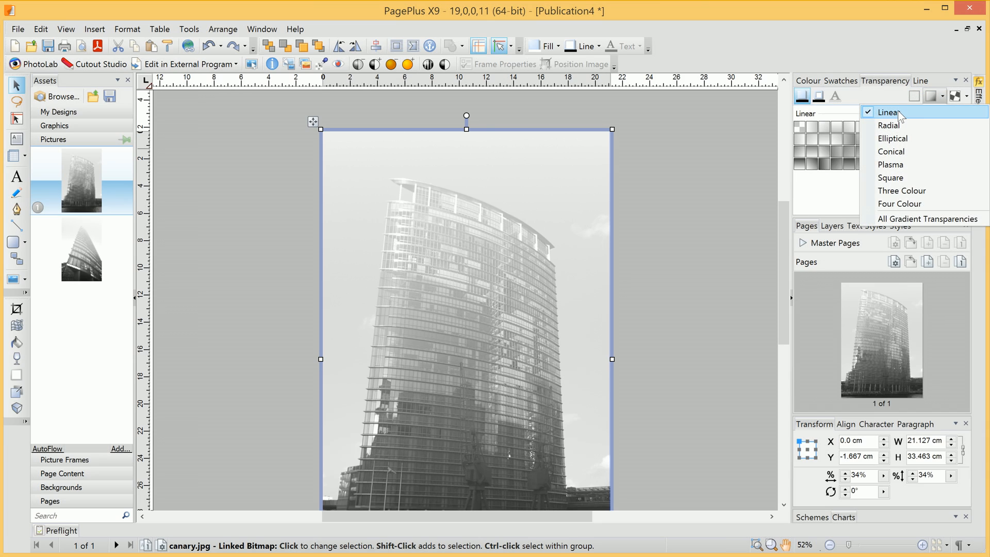
click(890, 113)
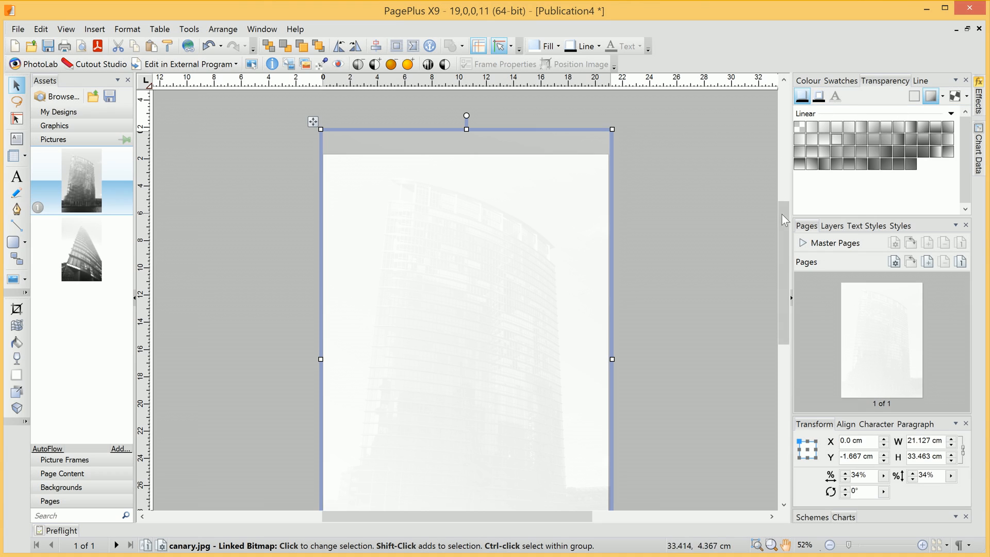
scroll(down, 3)
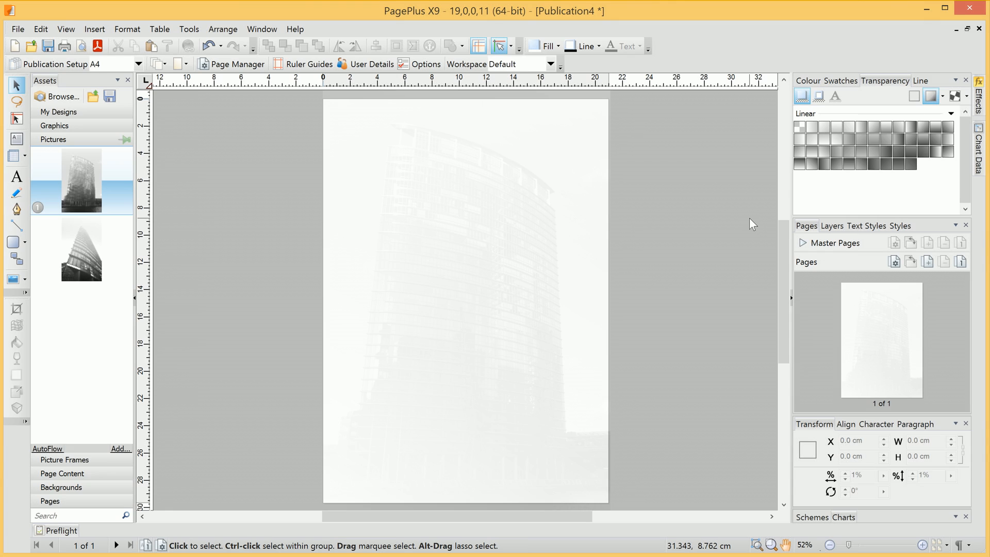
mouse_move(17, 139)
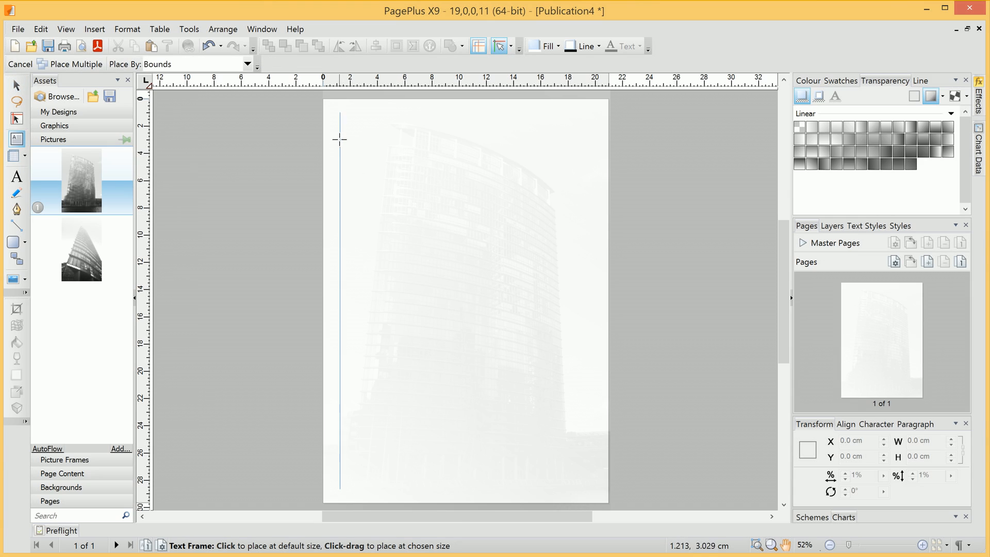
mouse_move(335, 225)
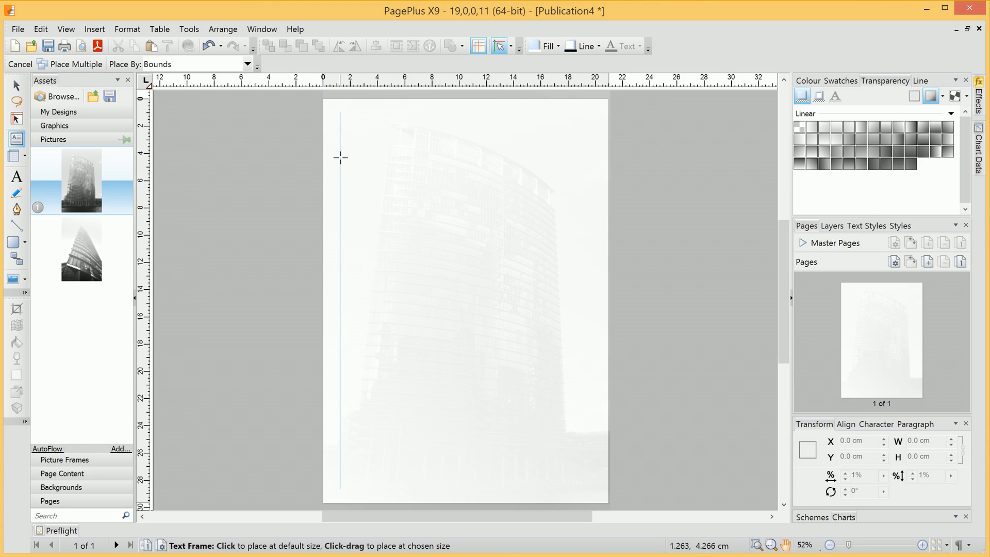
Step: Draw a text frame about 18.5 × 23.5 cm over the faded photo
drag(340, 165, 384, 211)
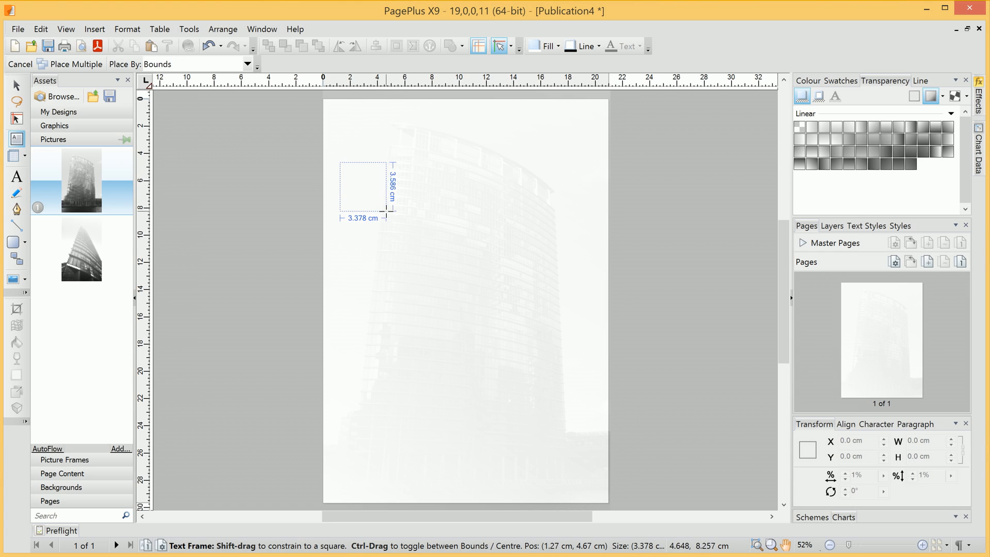
drag(381, 215, 523, 392)
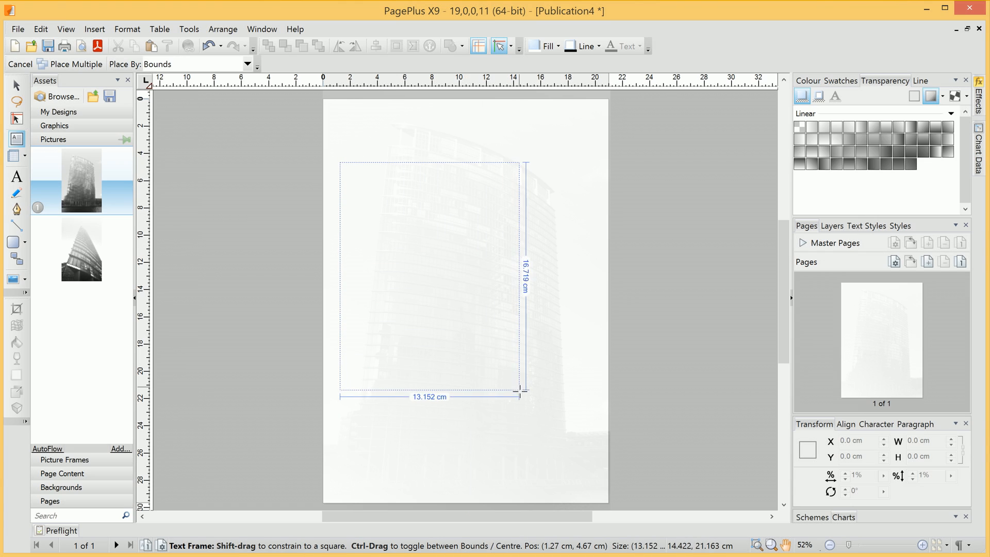
drag(521, 396, 597, 477)
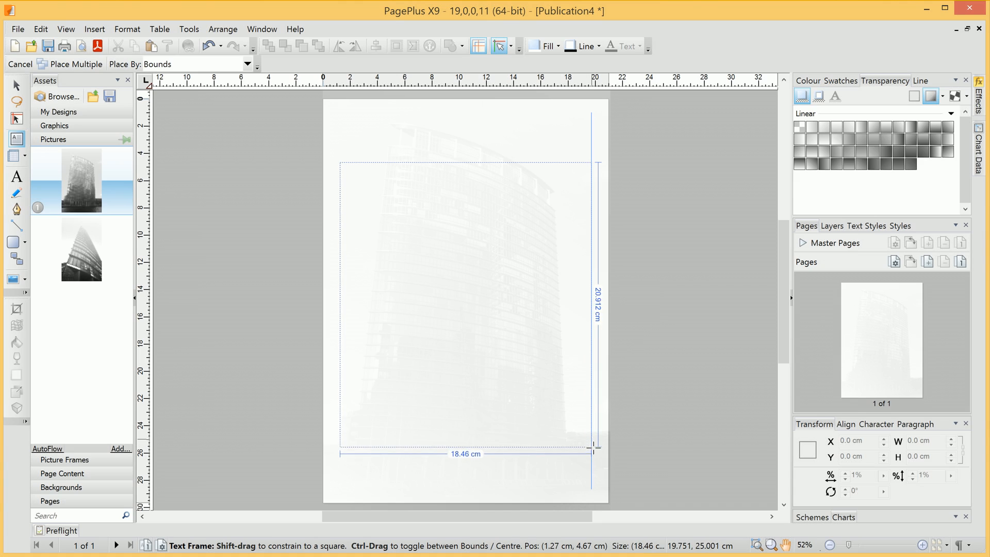
drag(593, 447, 594, 483)
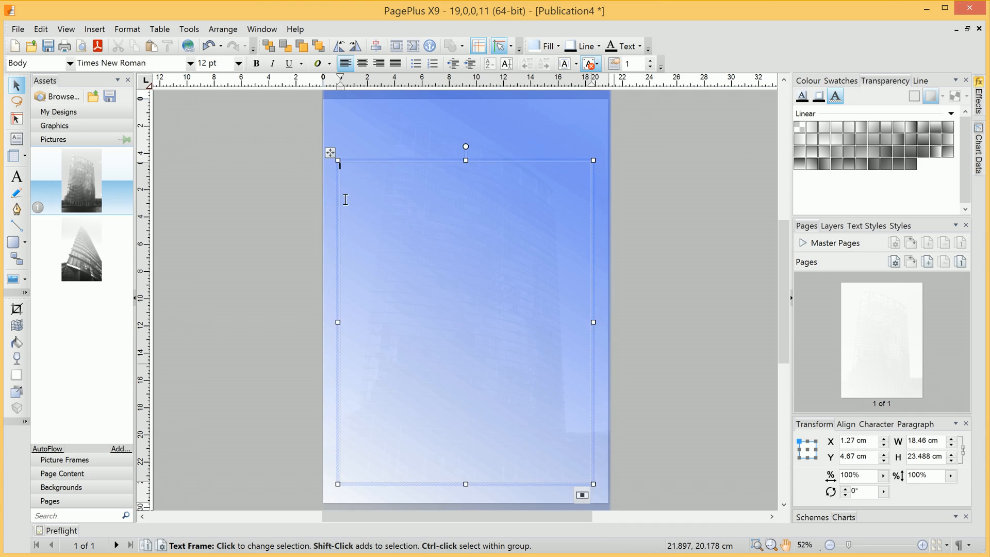
Step: Set the empty text frame's font to Gothic720 BT at 12 pt
click(191, 63)
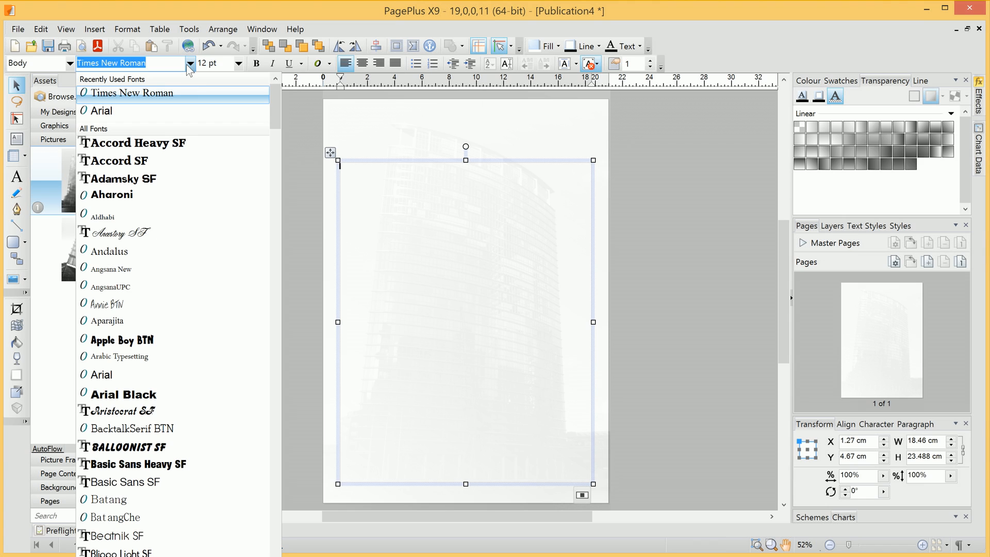
scroll(down, 3)
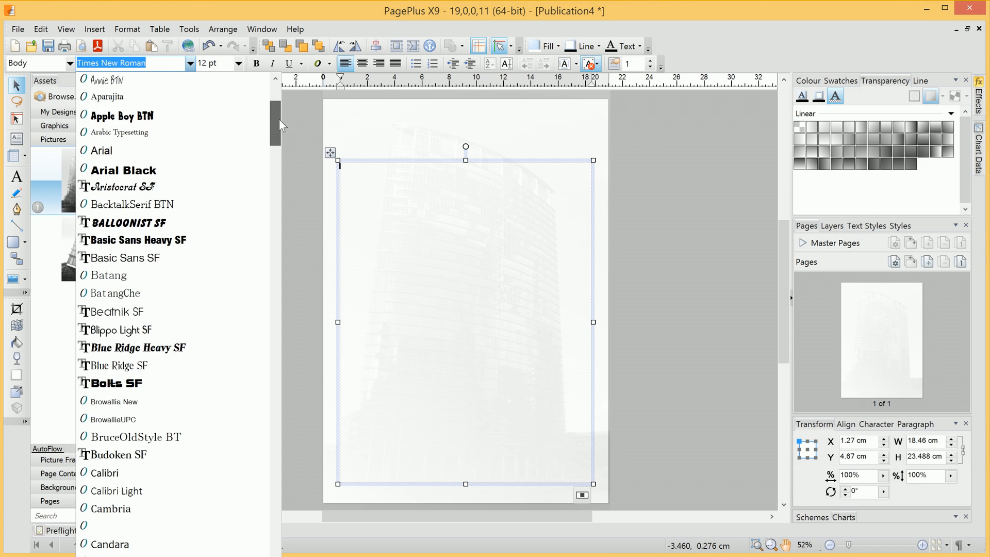
drag(279, 125, 273, 213)
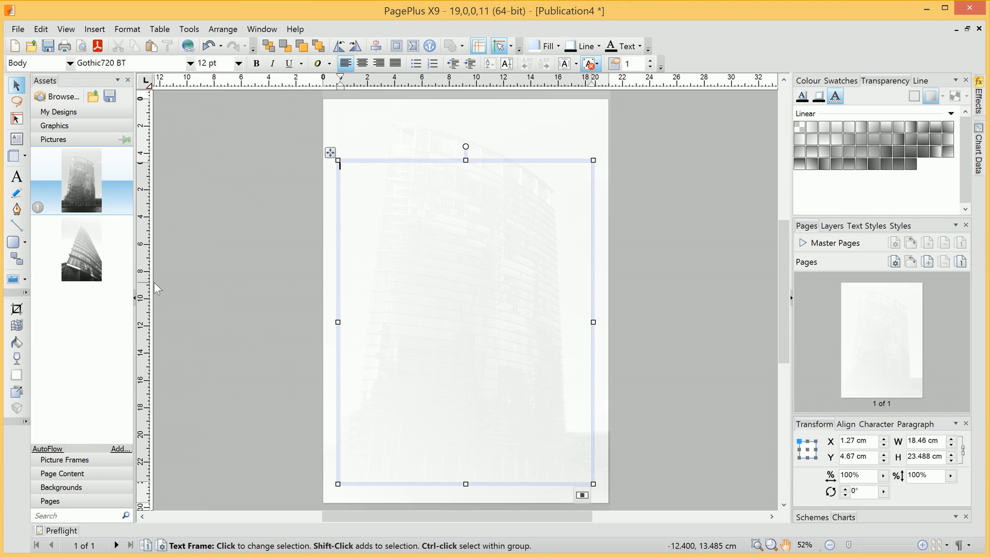
mouse_move(302, 210)
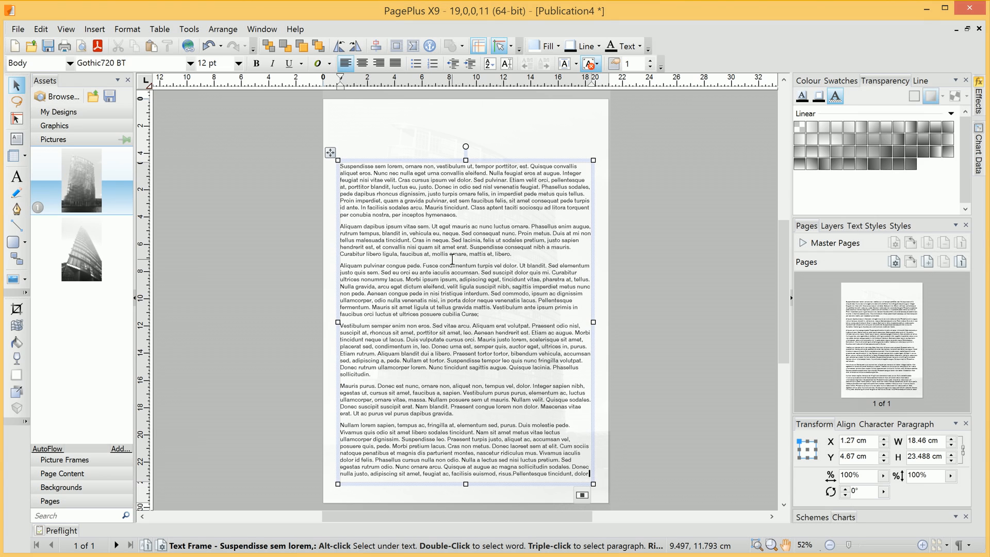
Step: Fill the frame with Latin placeholder text flowing across three columns
click(35, 63)
text(Placeholder)
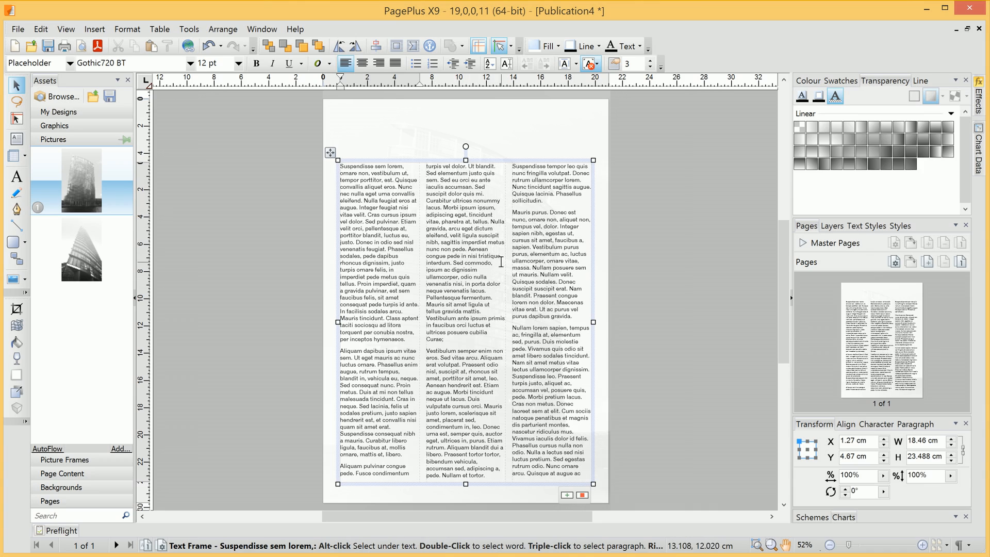
mouse_move(245, 213)
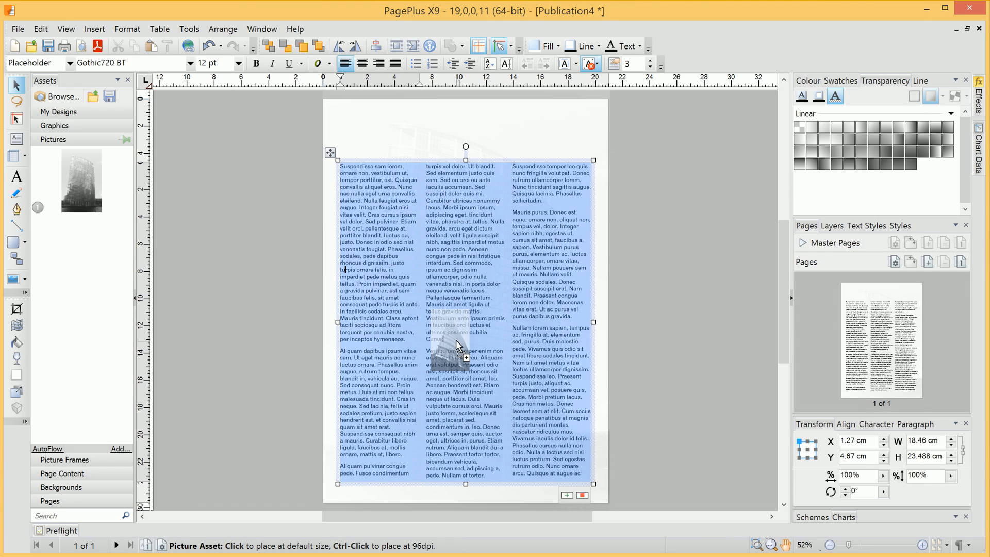
Step: Drop the foggytop photo into the middle column, accepting the shrink-to-fit prompt
click(457, 344)
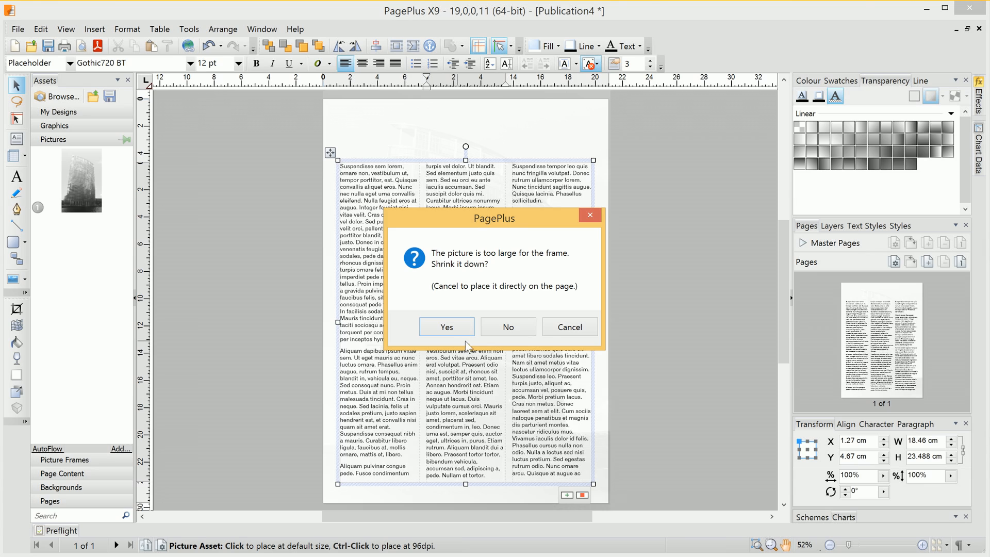
mouse_move(486, 312)
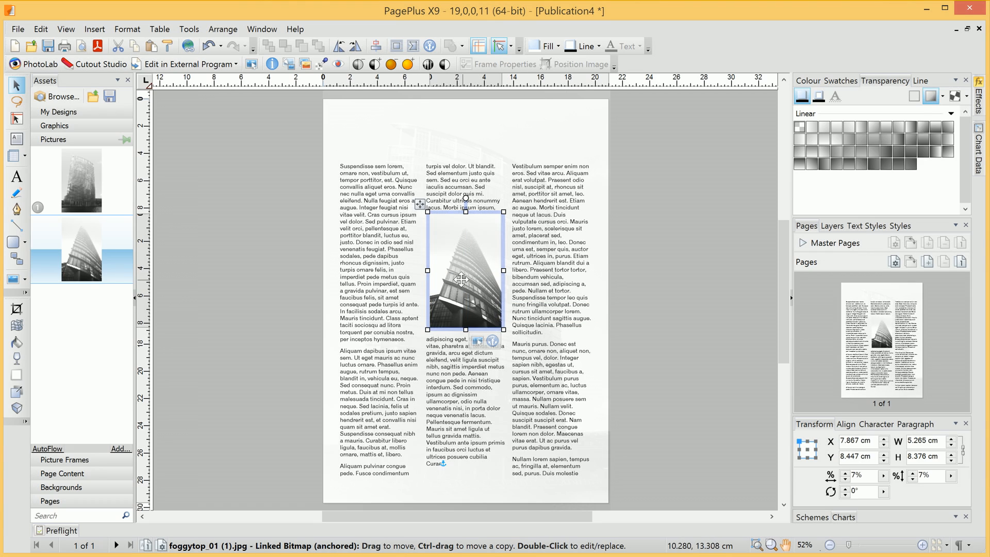
Step: Move the anchored 5.3 × 8.4 cm foggytop photo to the top of the middle column
drag(464, 279, 464, 344)
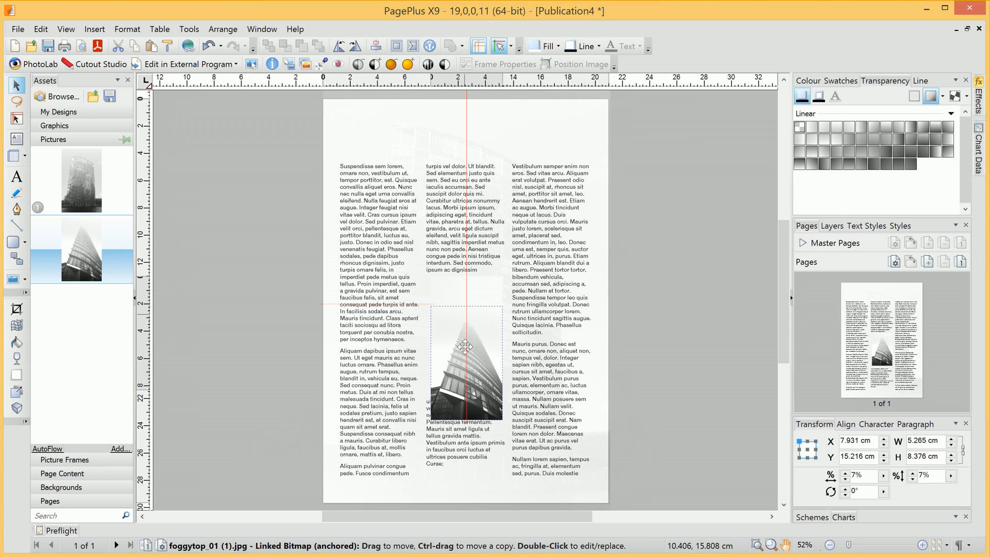
drag(465, 348, 465, 392)
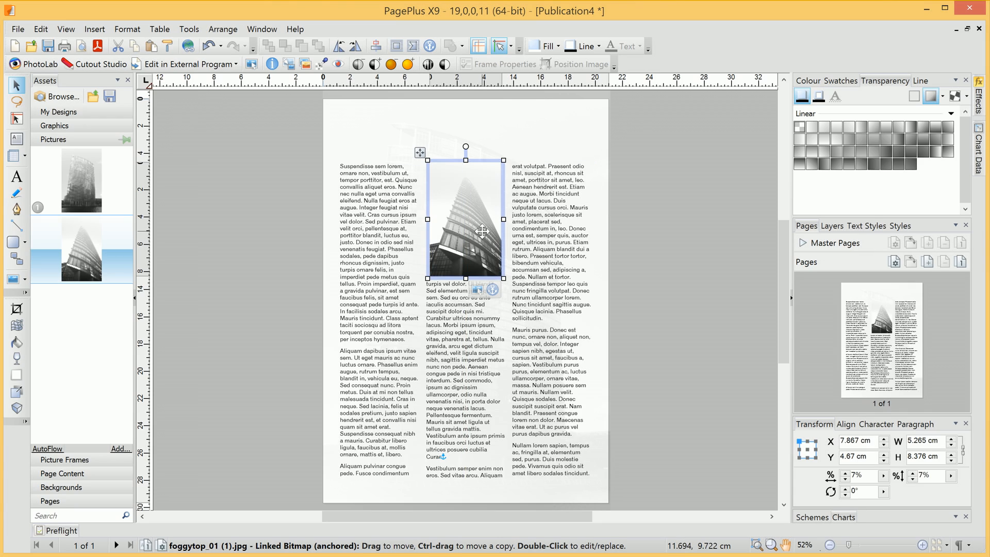
mouse_move(435, 279)
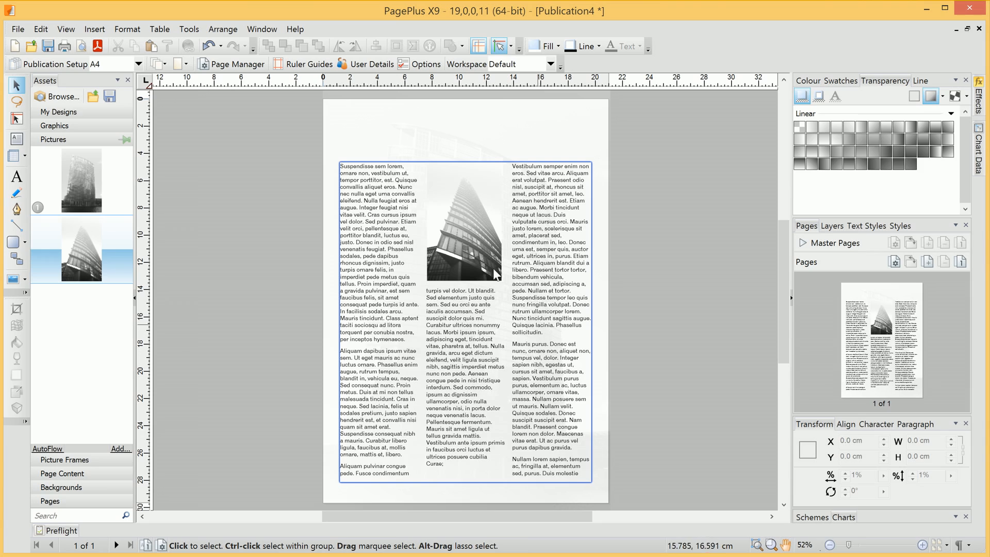
mouse_move(471, 350)
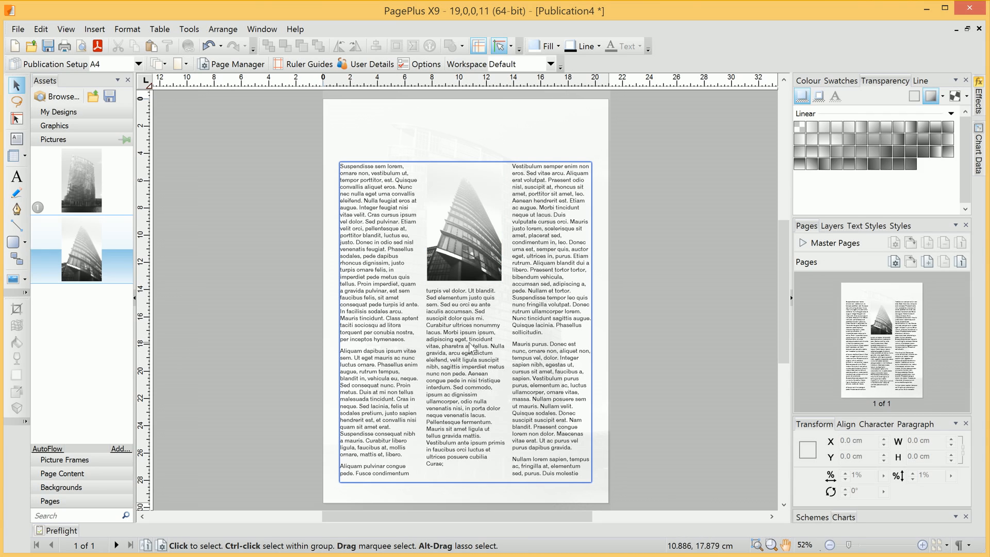
mouse_move(468, 351)
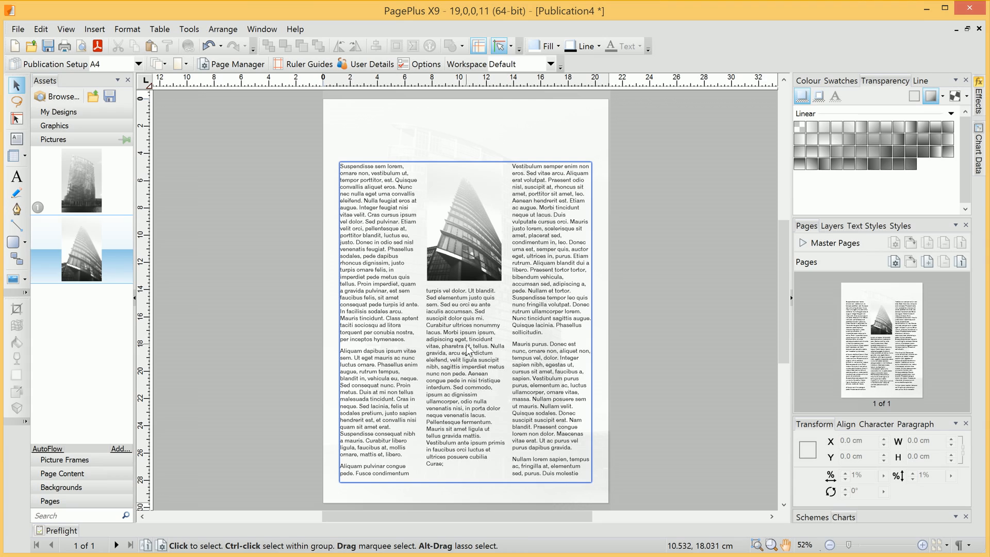
mouse_move(354, 238)
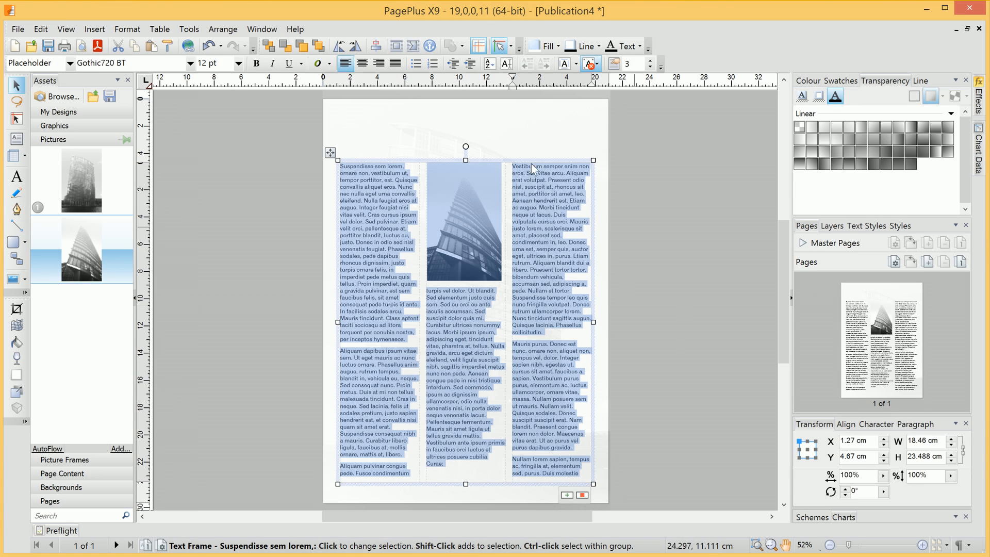
mouse_move(395, 63)
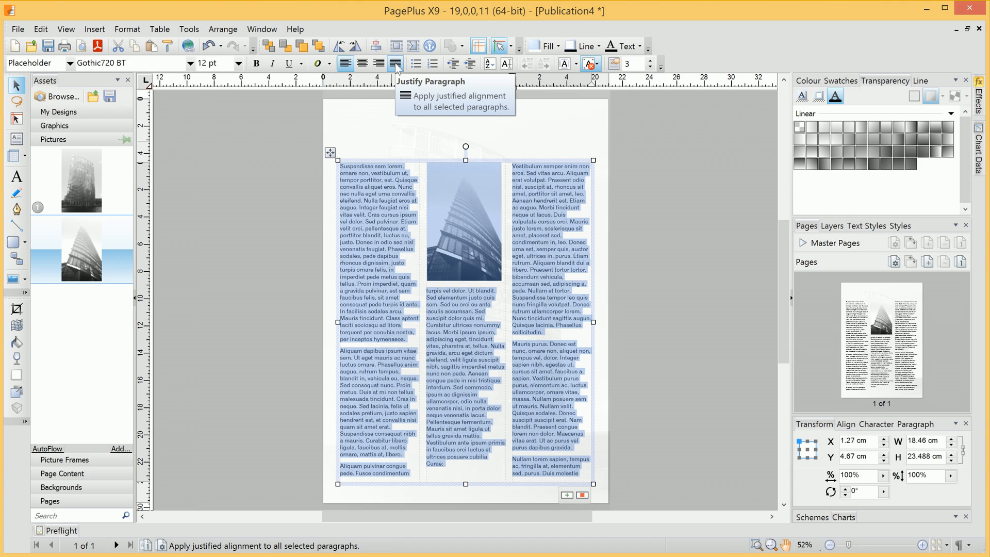
Step: Justify all the placeholder text across the three columns
click(395, 63)
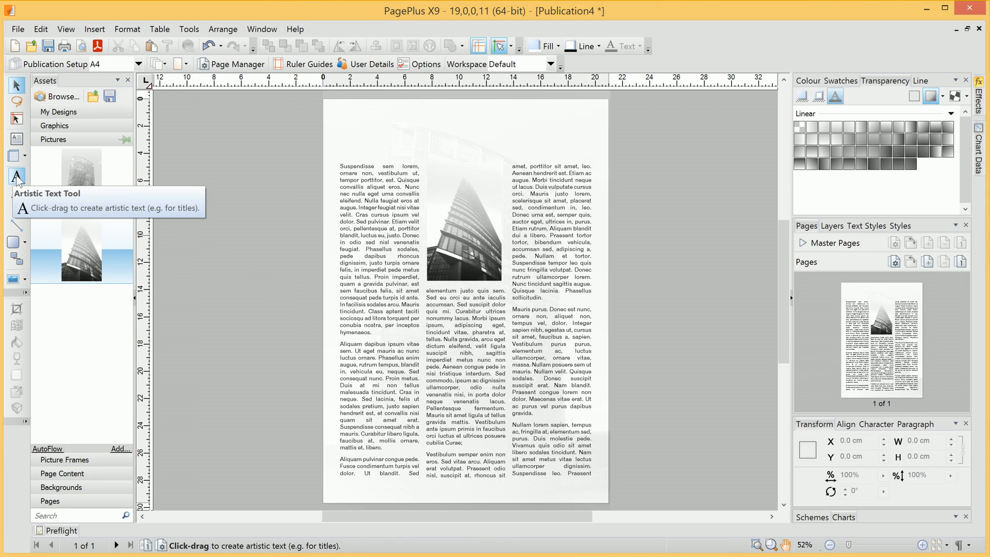
Step: Add a DECKARD INDUSTRIES artistic-text heading sized to the page width above the columns
click(16, 177)
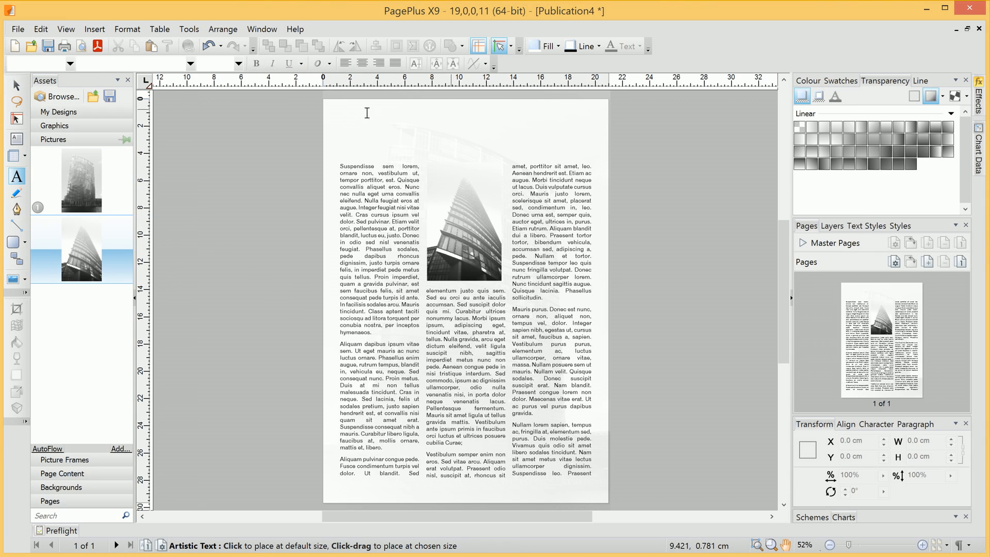
click(353, 114)
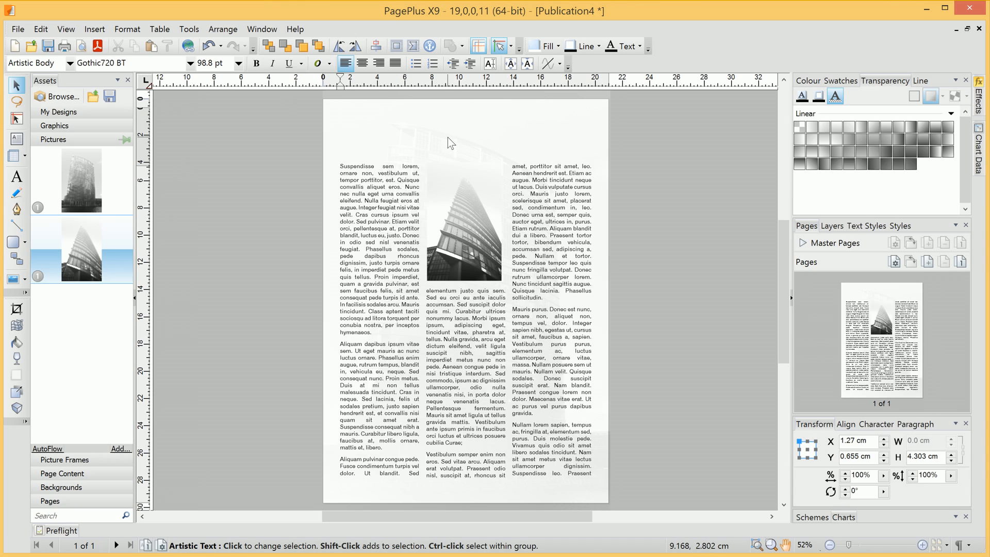
text(DECKA)
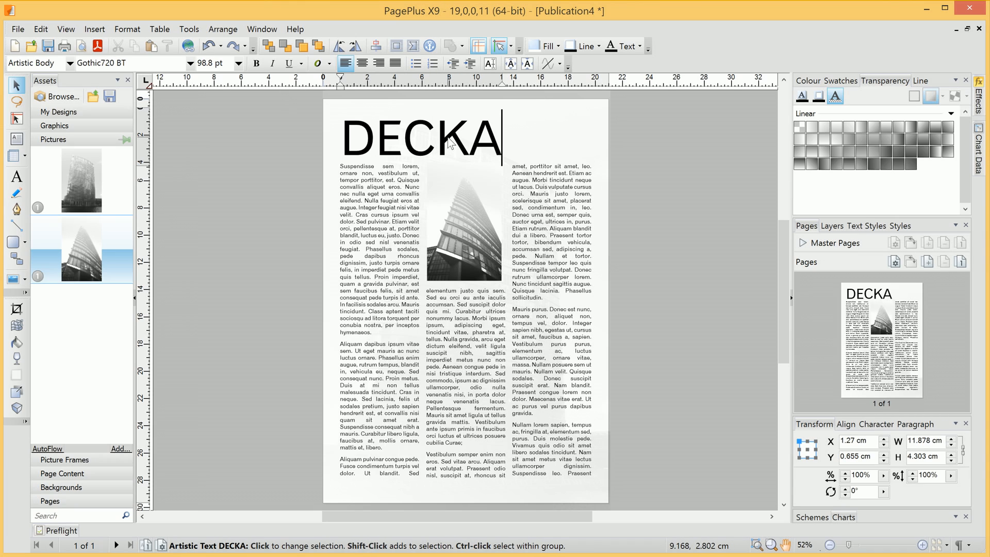
text(RD INDUSTRIES)
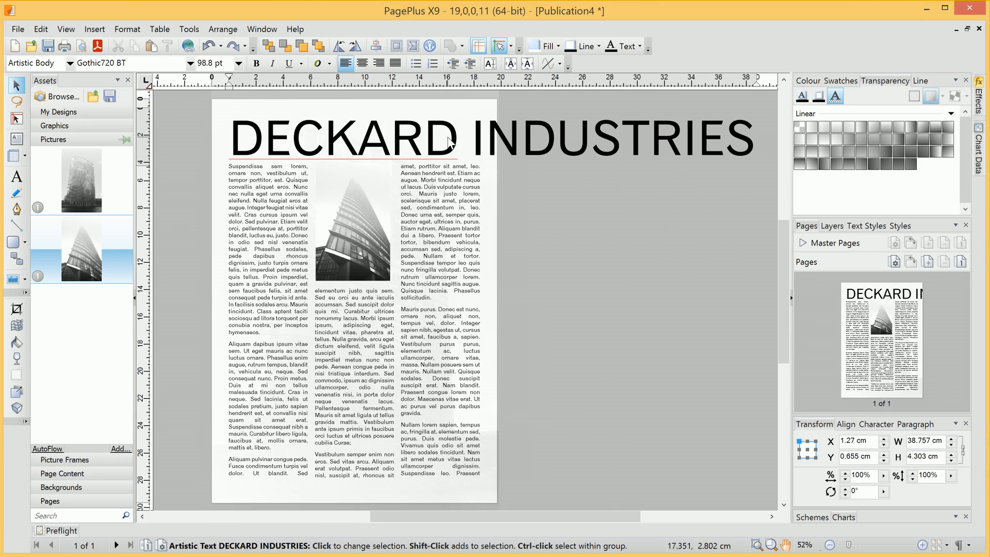
click(448, 136)
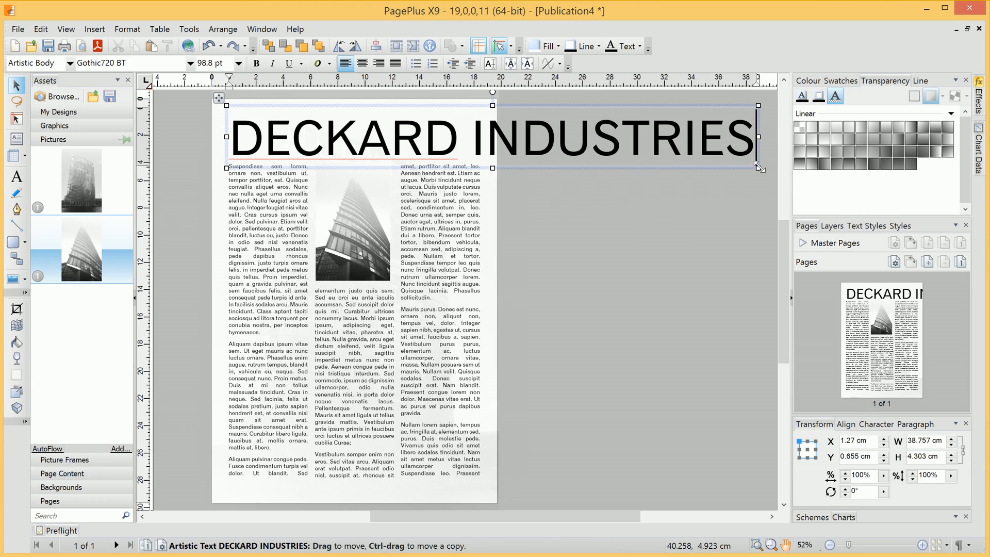
drag(760, 167, 525, 156)
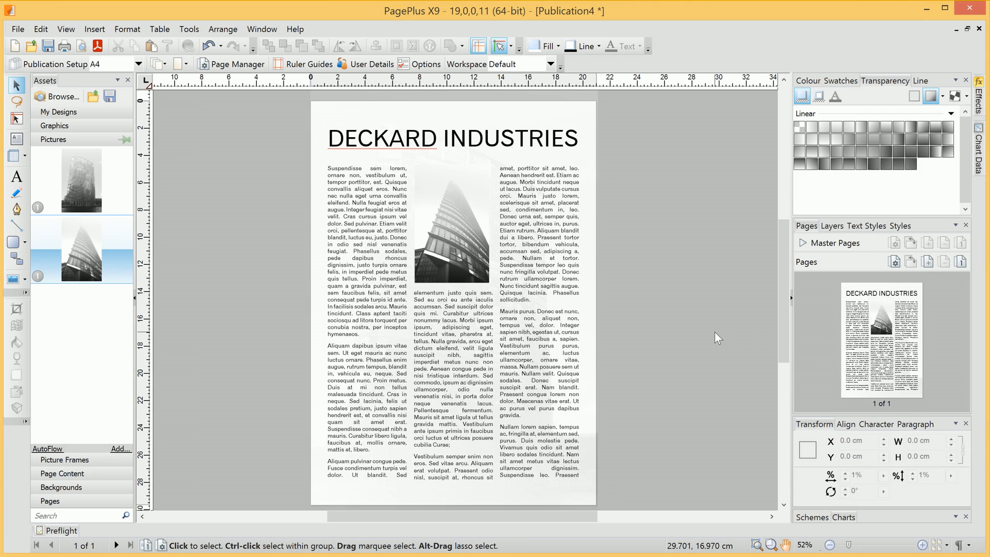
mouse_move(654, 396)
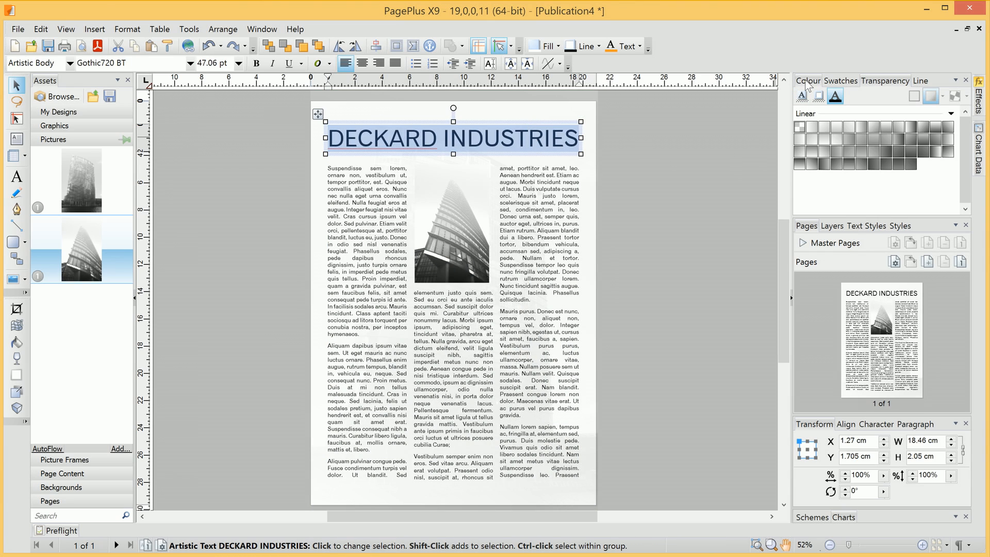
Step: Recolour the DECKARD INDUSTRIES heading orange (R202, G106, B0)
click(818, 96)
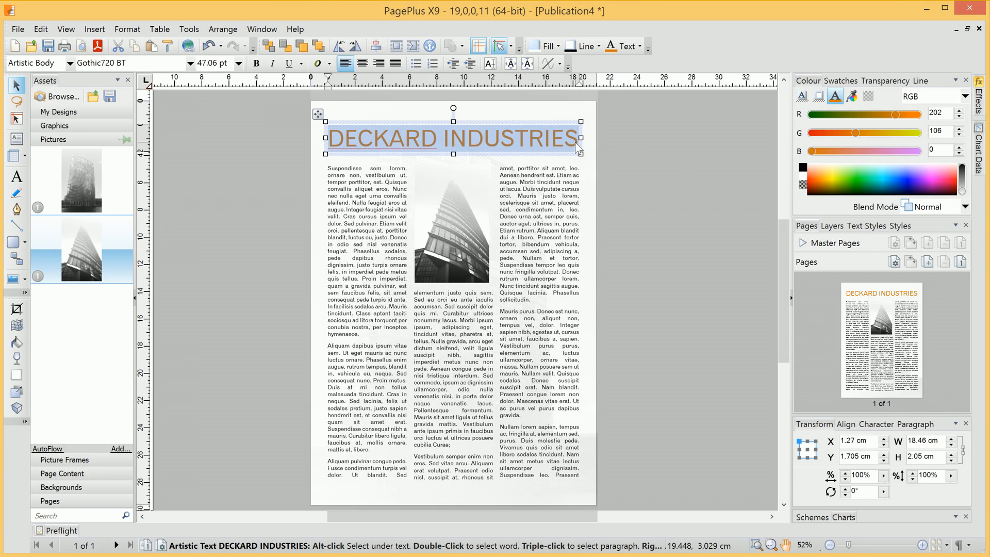
click(451, 138)
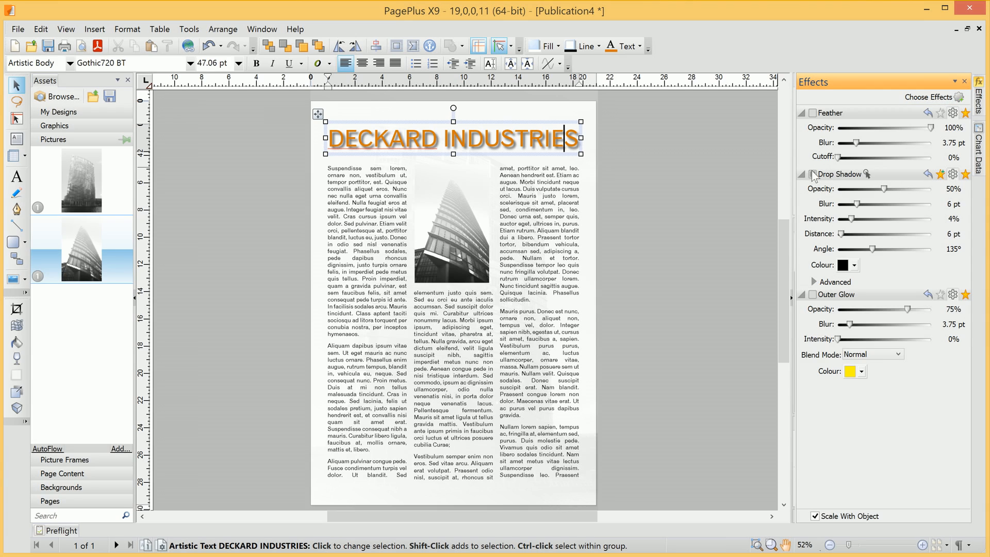
mouse_move(828, 201)
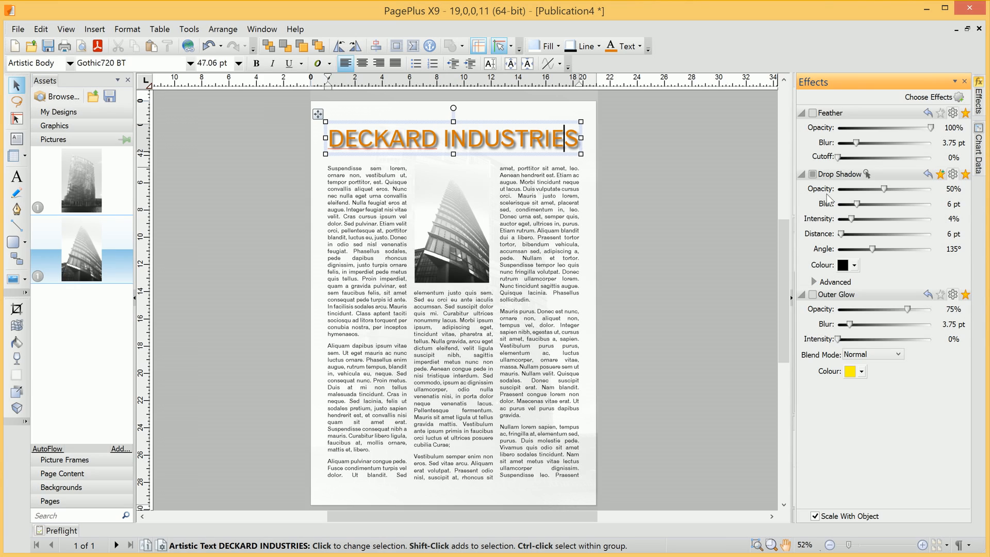
mouse_move(830, 198)
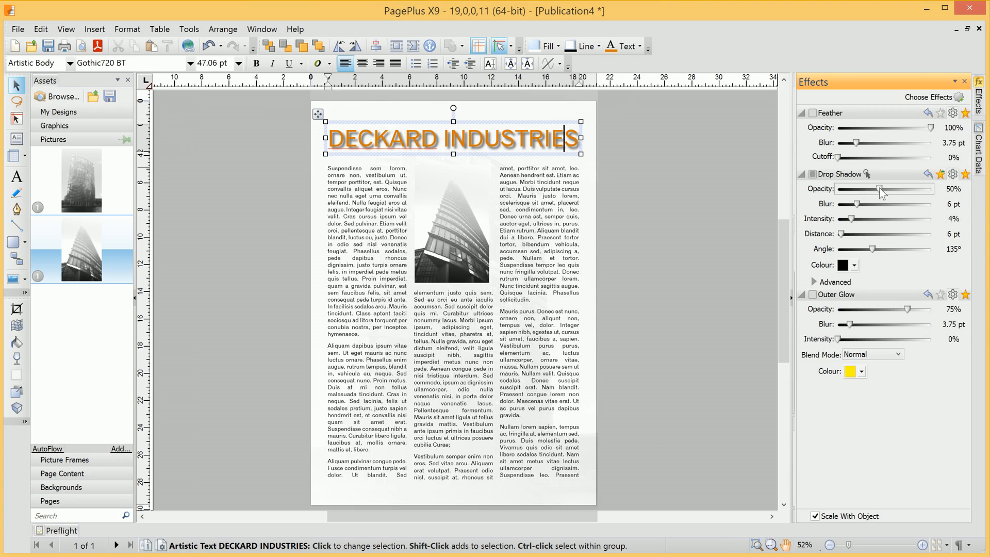
Step: Give the heading a faint drop shadow at about 10% opacity with roughly 6.76 pt blur
drag(875, 189, 856, 189)
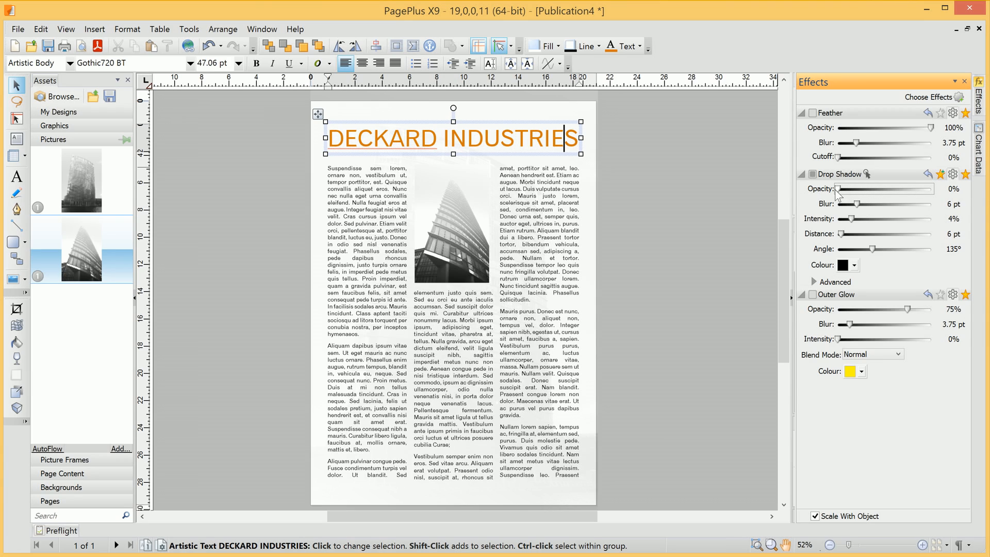
drag(842, 188, 859, 188)
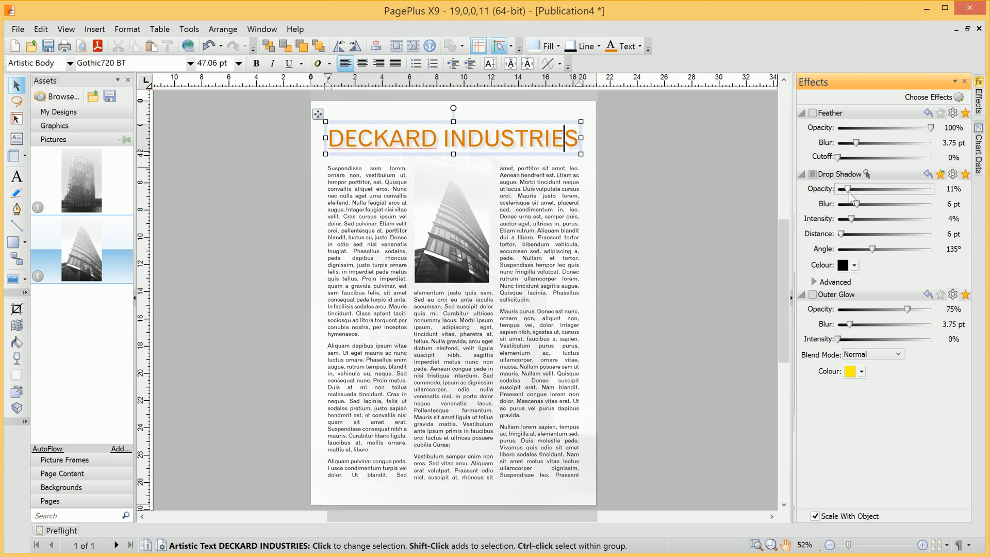
drag(872, 203, 881, 204)
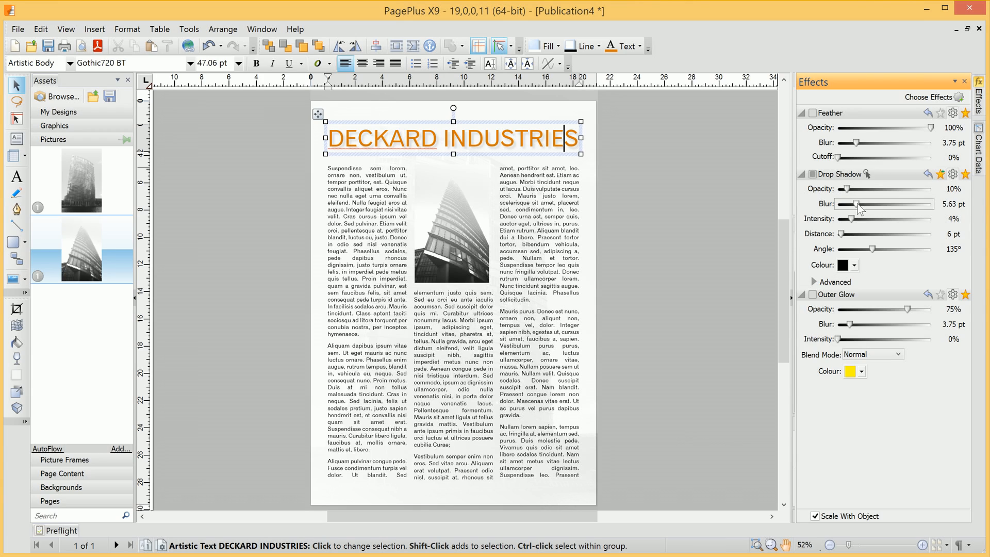
drag(853, 203, 862, 203)
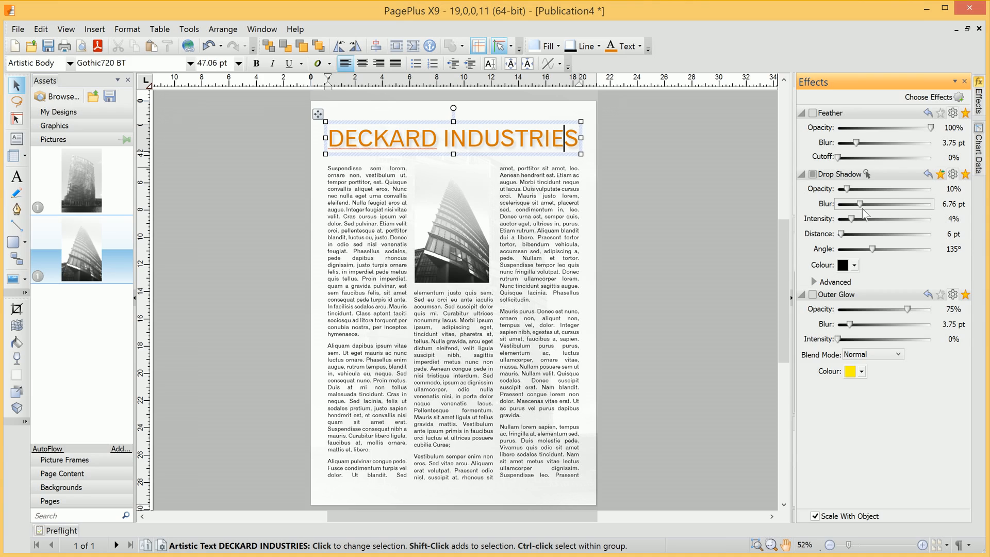
mouse_move(863, 212)
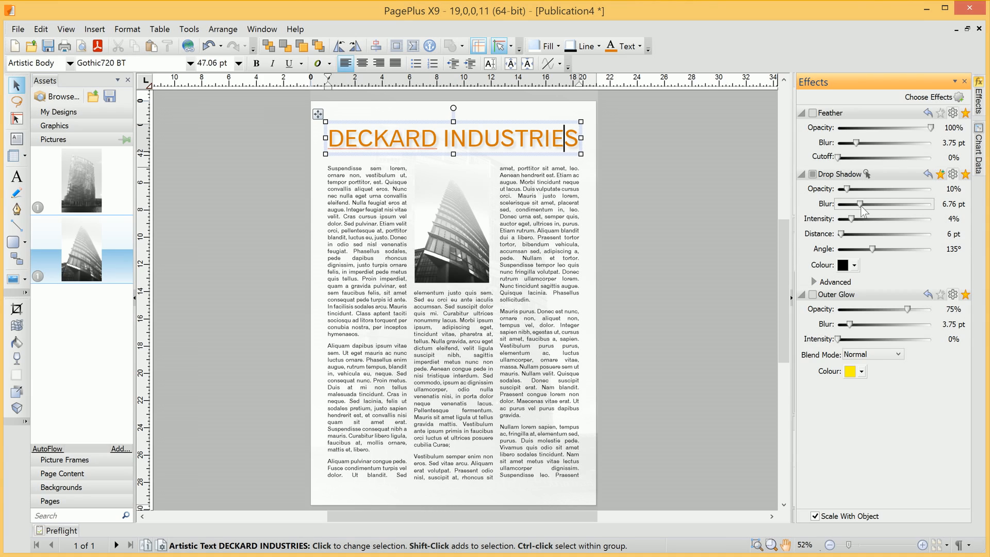
mouse_move(661, 159)
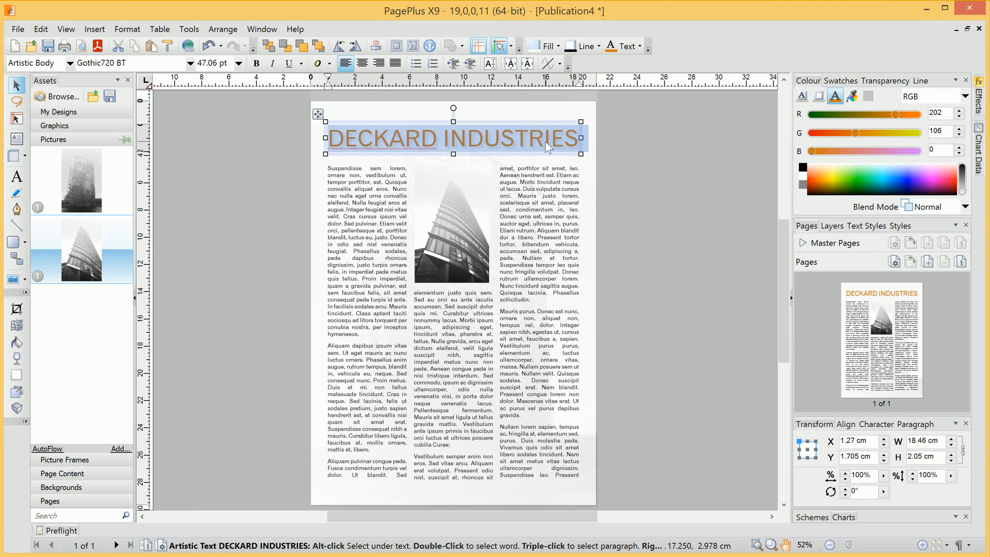
Step: Turn on Small Caps for the heading in its Text Style character settings
click(127, 29)
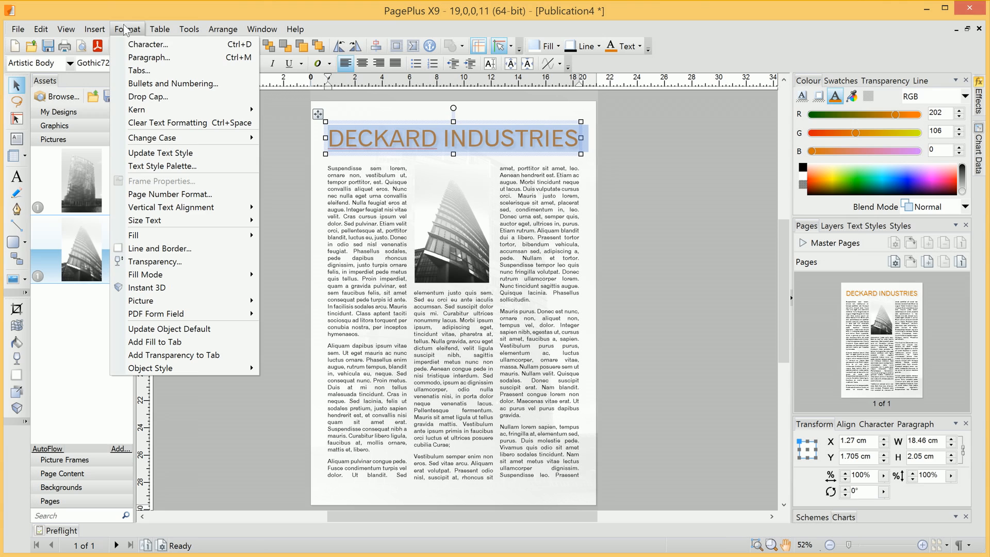
click(126, 29)
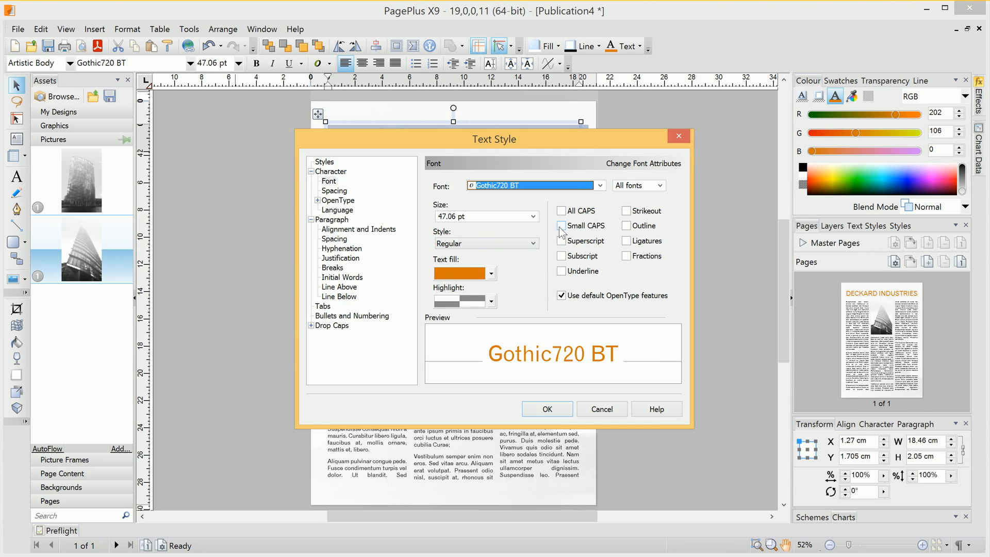
click(561, 226)
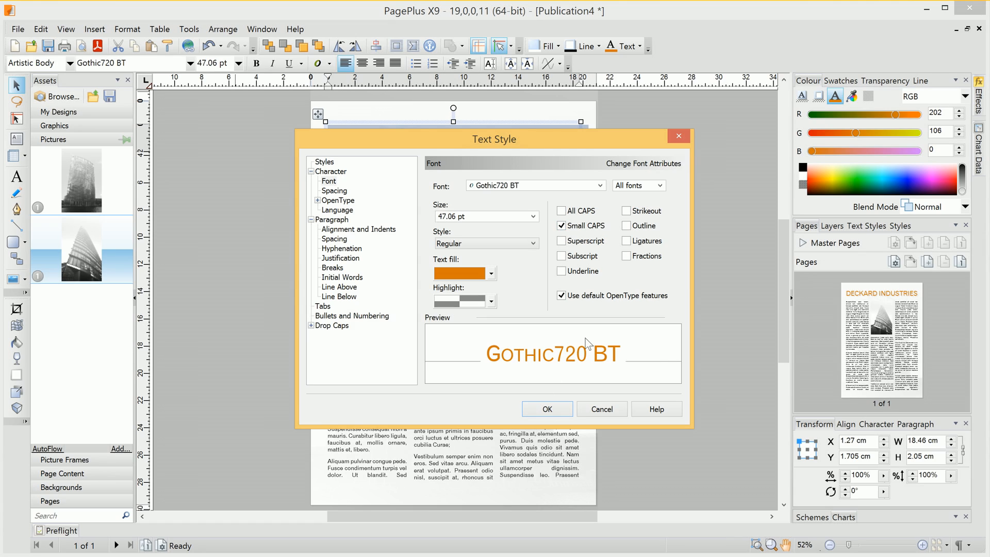
click(334, 191)
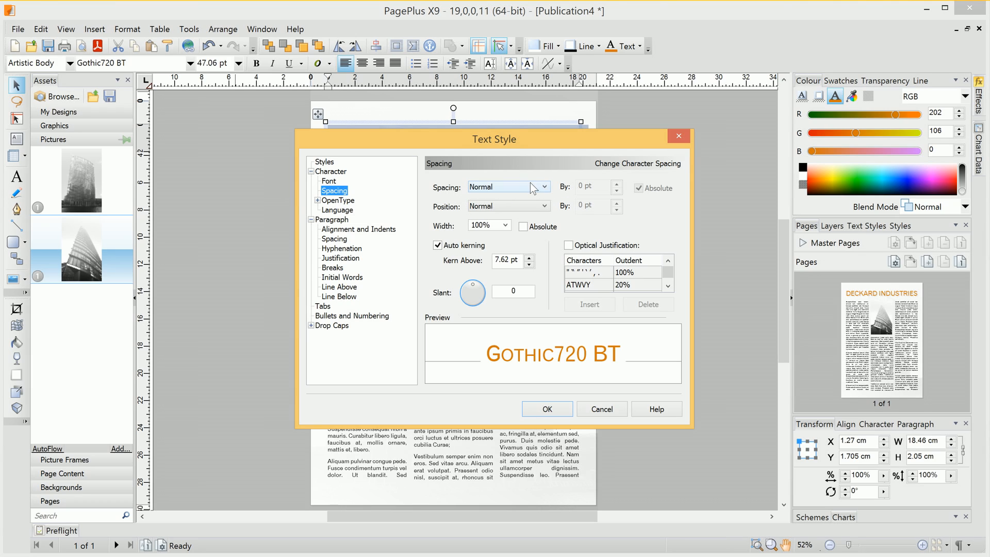
Step: Set the heading's character spacing to Condensed by 2 pt and apply it
click(508, 187)
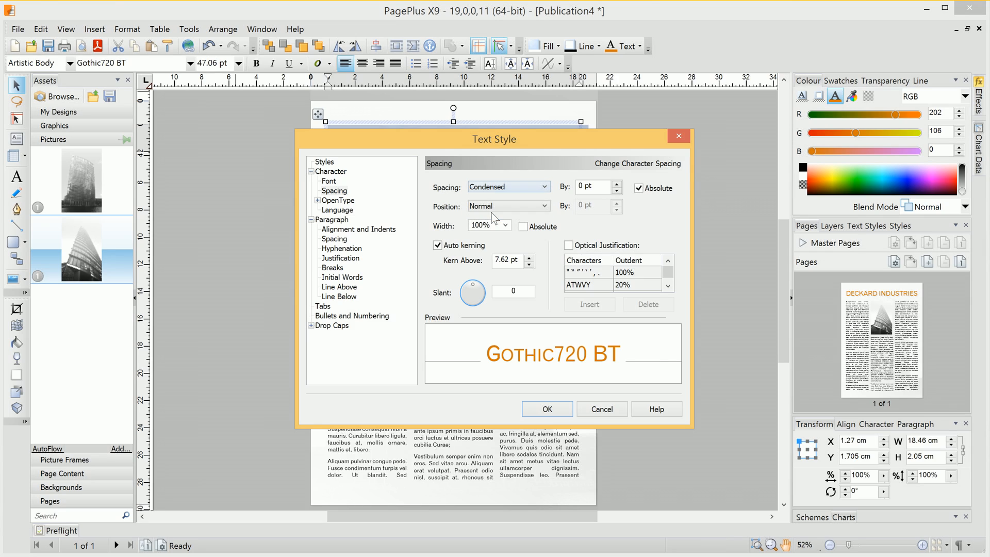
click(618, 183)
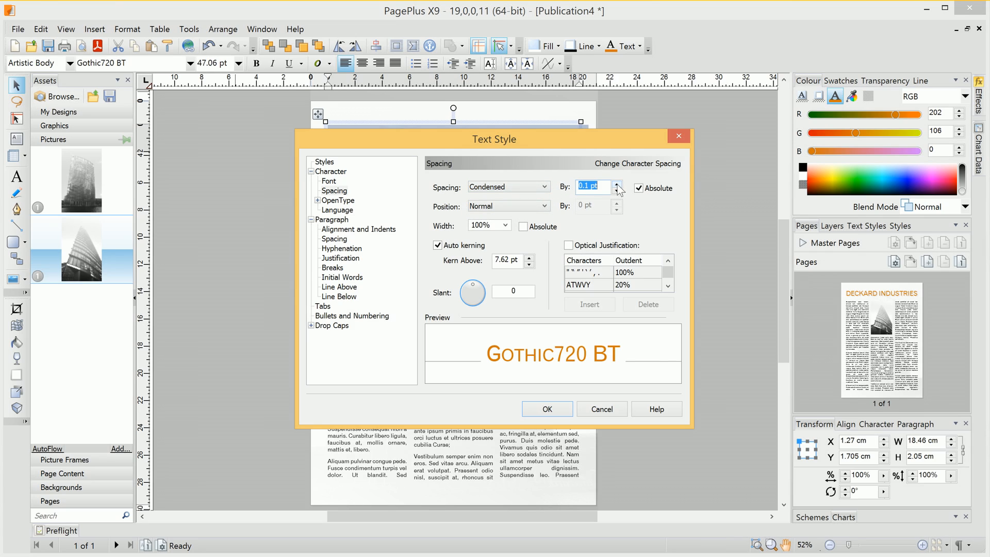
click(618, 183)
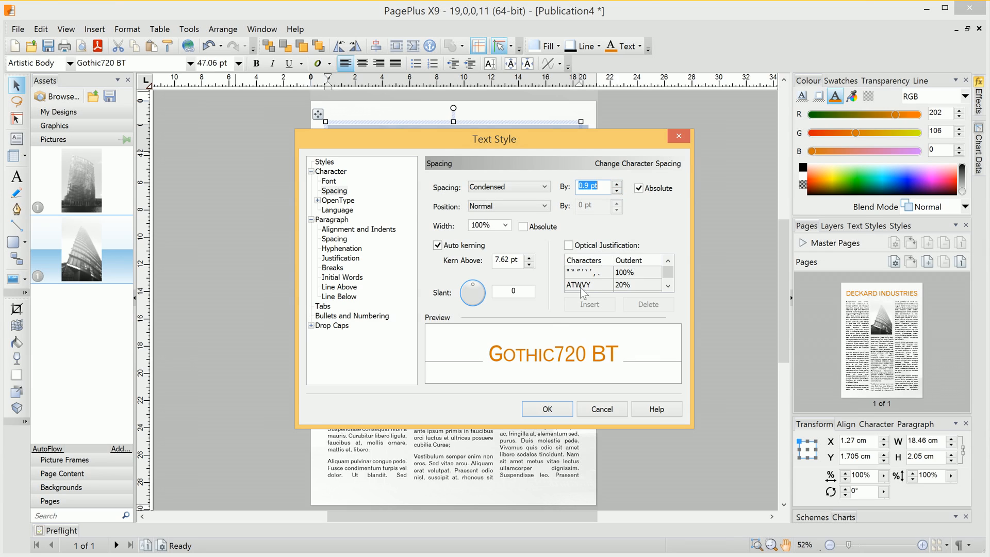
click(616, 184)
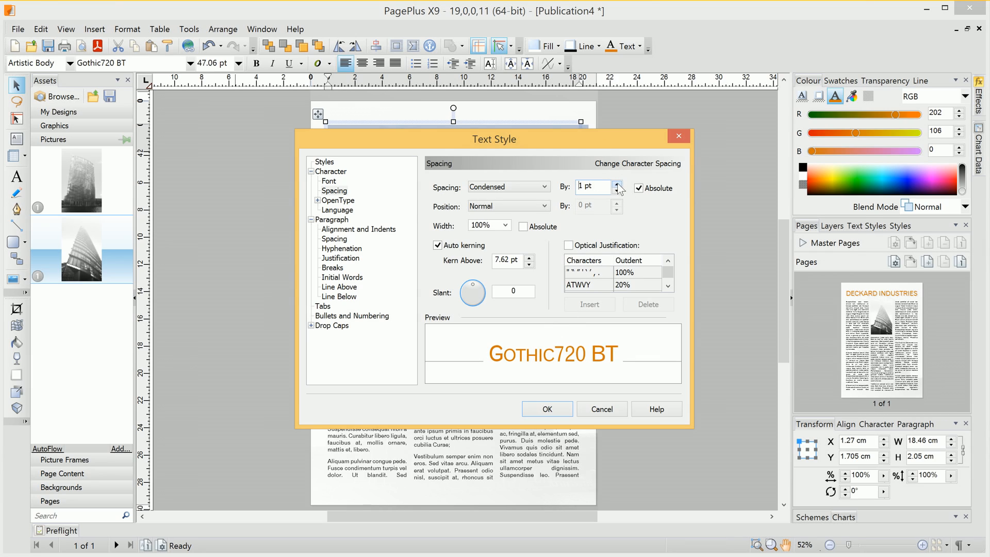
click(617, 184)
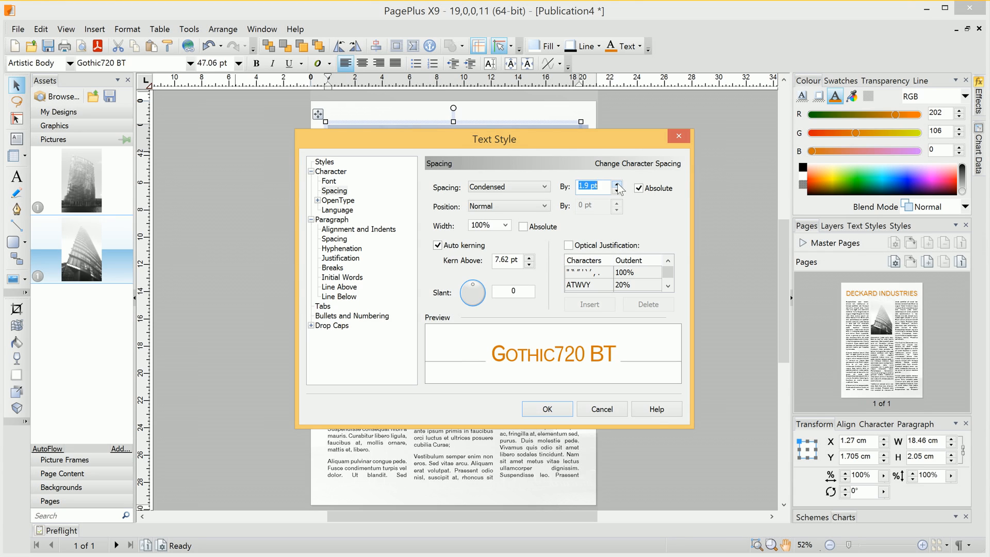
click(617, 184)
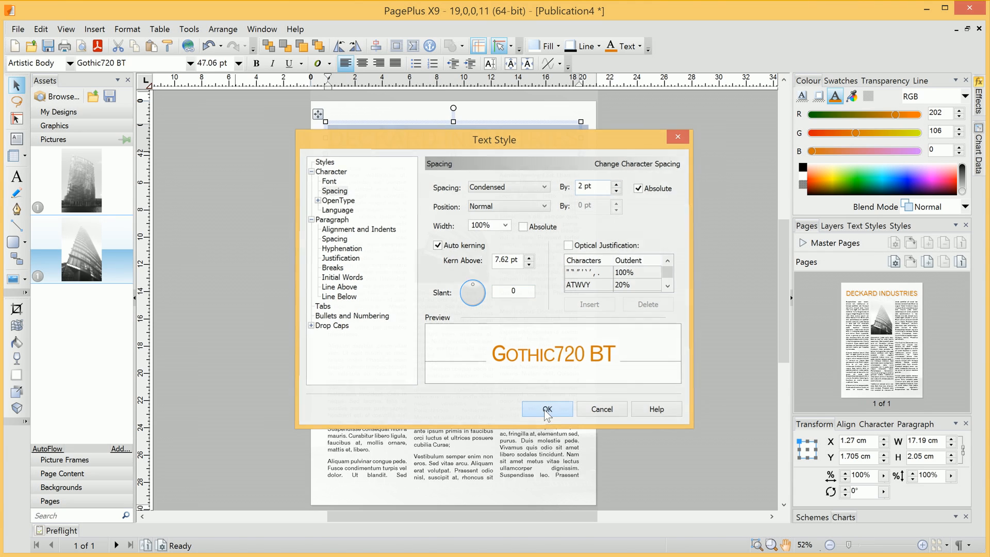
click(547, 408)
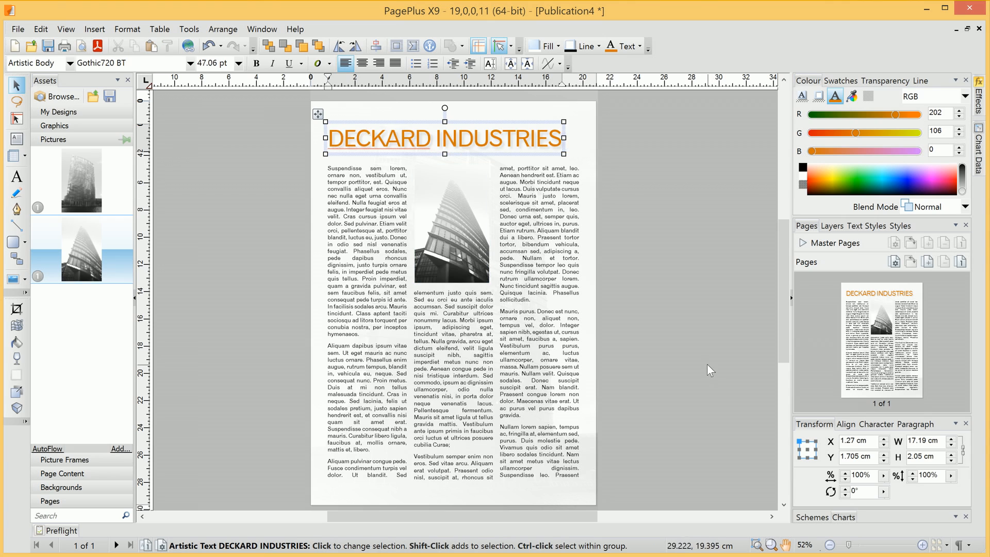